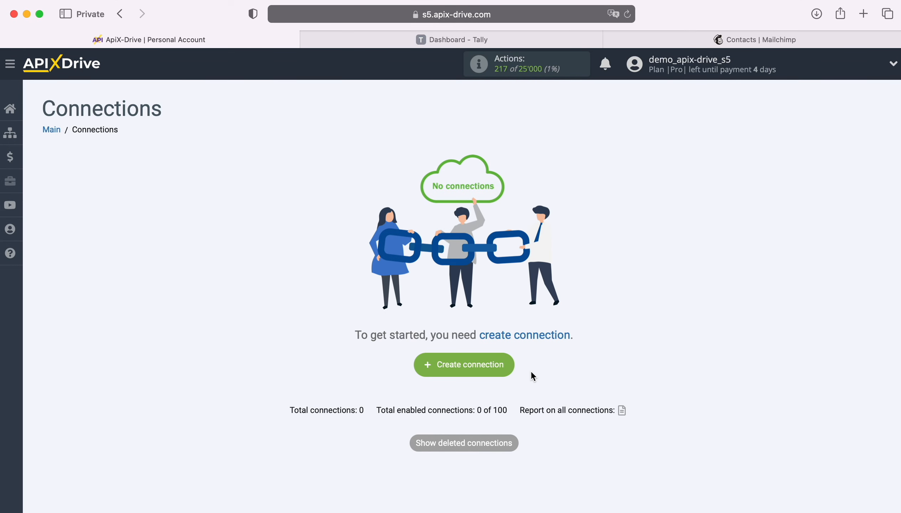
Step: Review the Tally test form and the Mailchimp audience before returning to ApiX-Drive connections
click(454, 40)
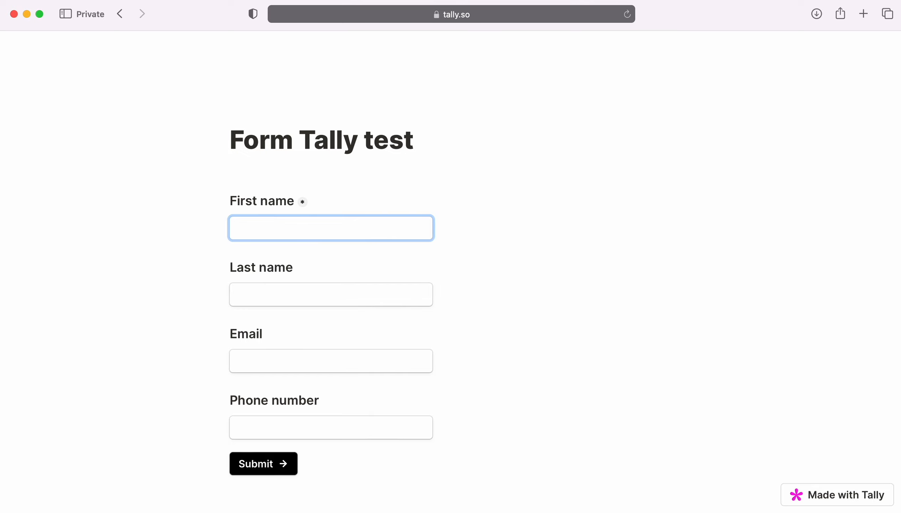
click(452, 13)
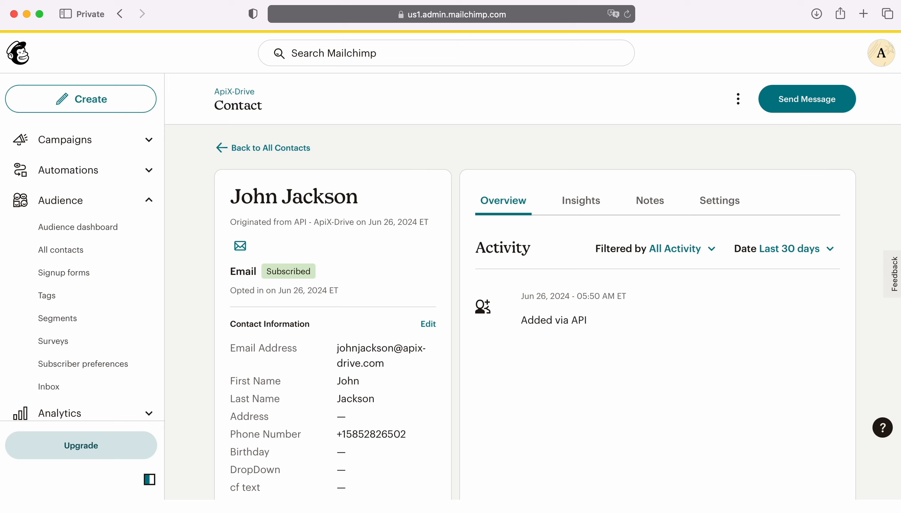
click(148, 39)
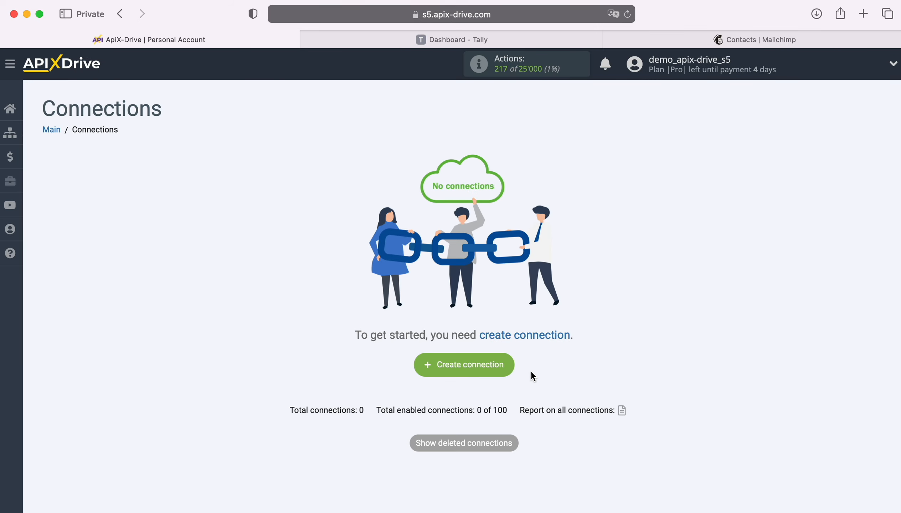
Step: Create a new connection with Tally as the data source and Get DATA as the action
click(464, 364)
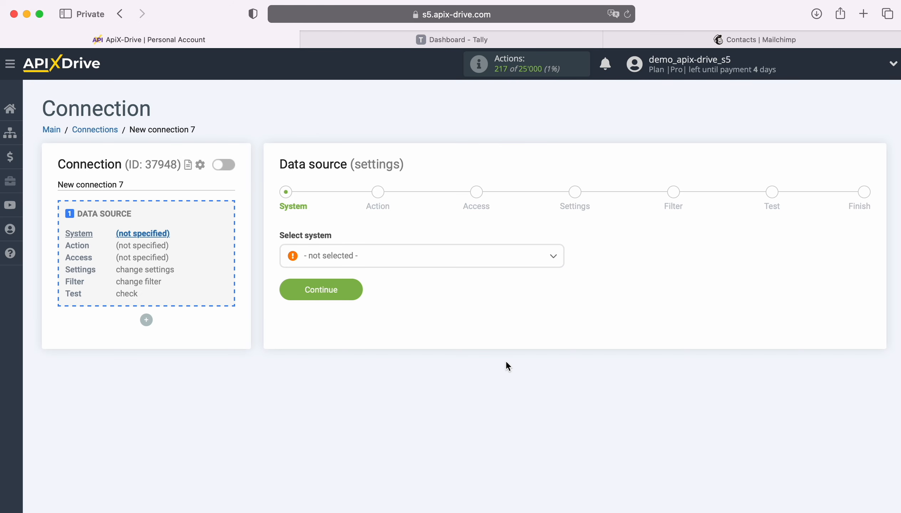
click(421, 256)
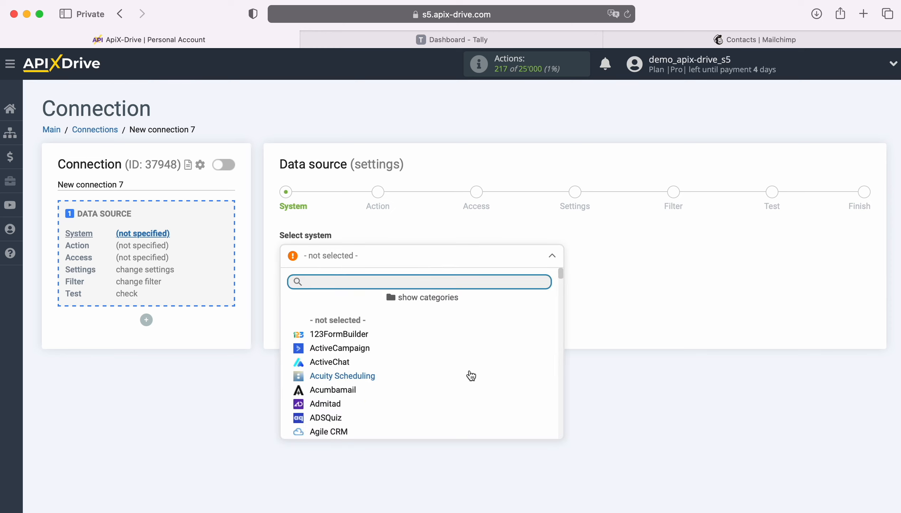
scroll(down, 3)
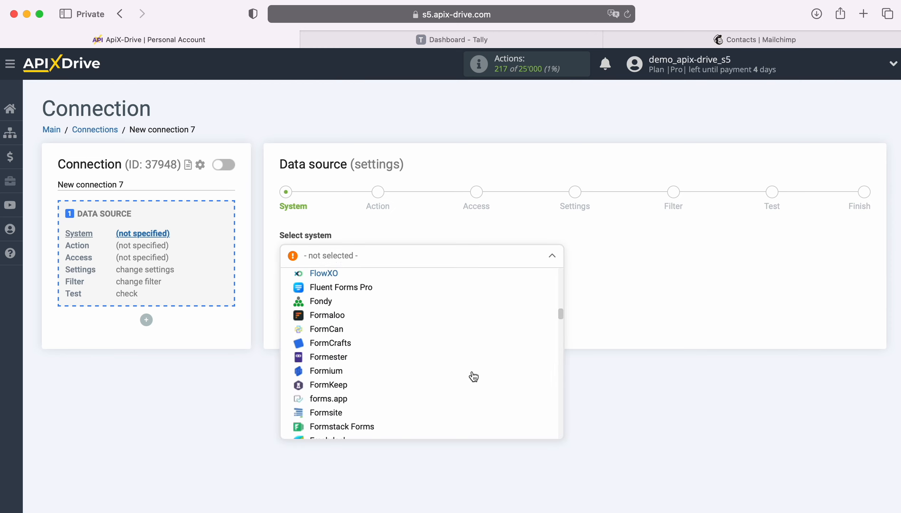
scroll(down, 3)
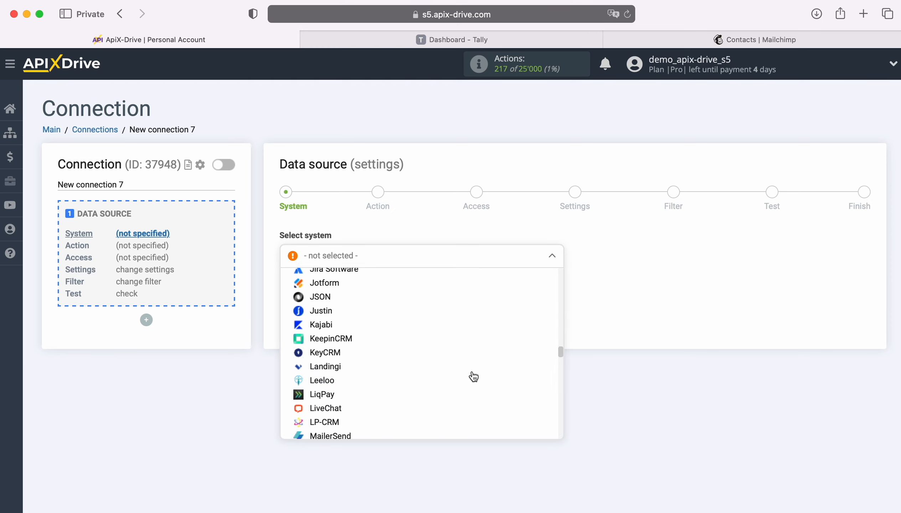
scroll(down, 3)
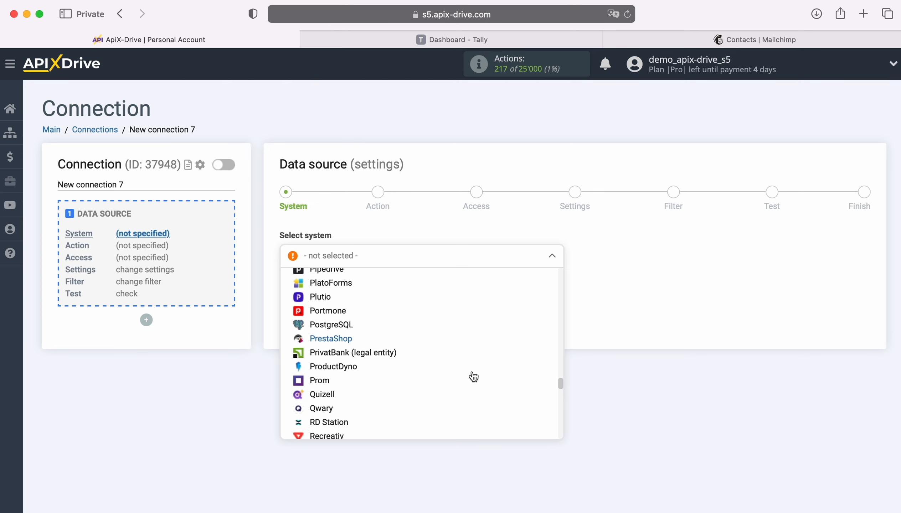
scroll(down, 3)
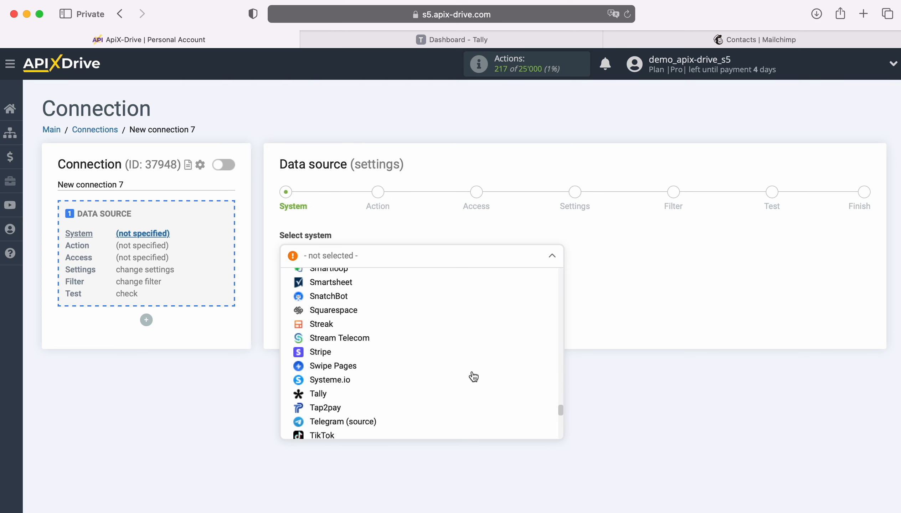
click(318, 394)
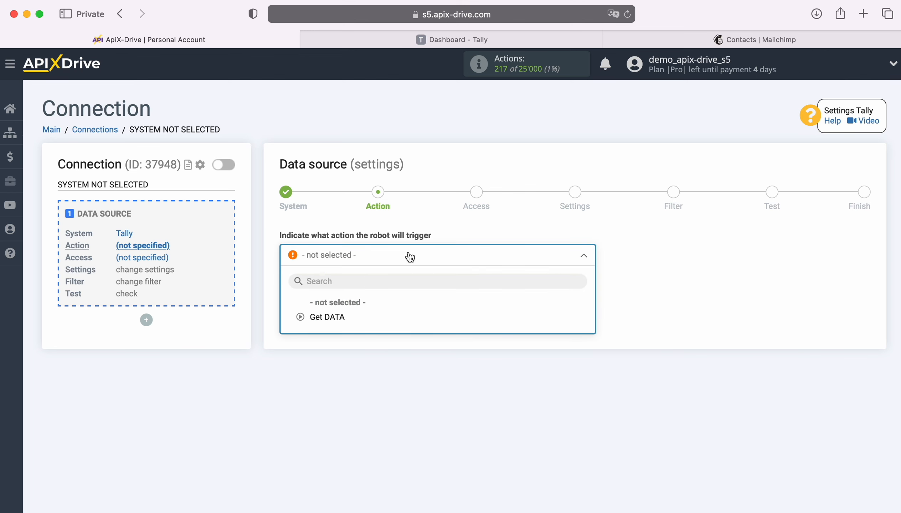
click(327, 316)
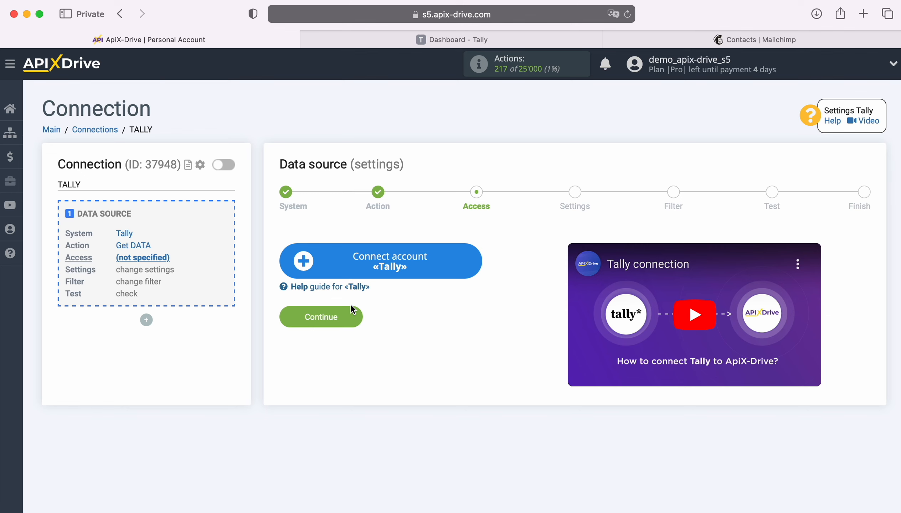
mouse_move(477, 261)
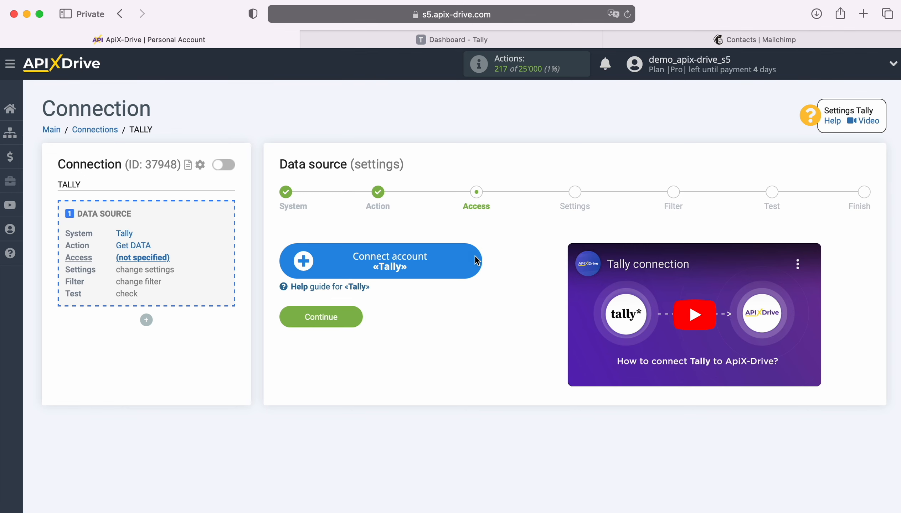
Step: Connect a Tally account, select it as the source access and continue to settings
click(380, 261)
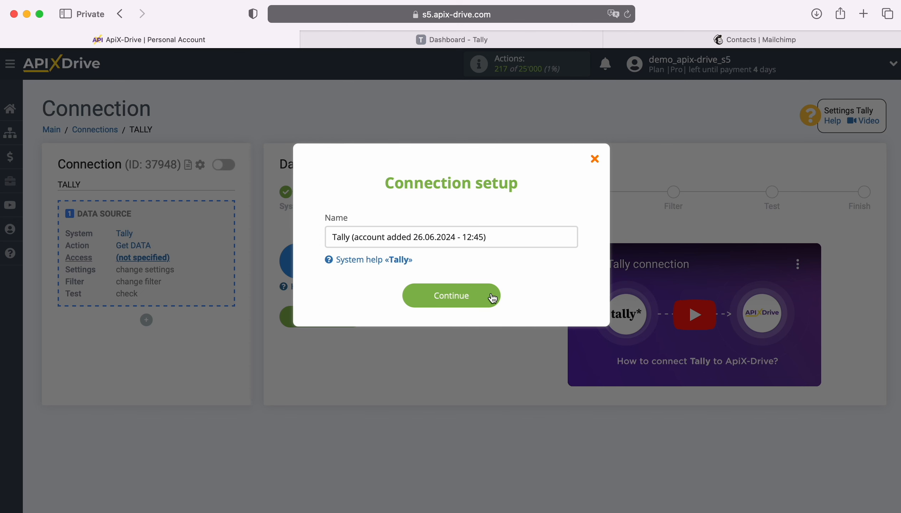
click(451, 295)
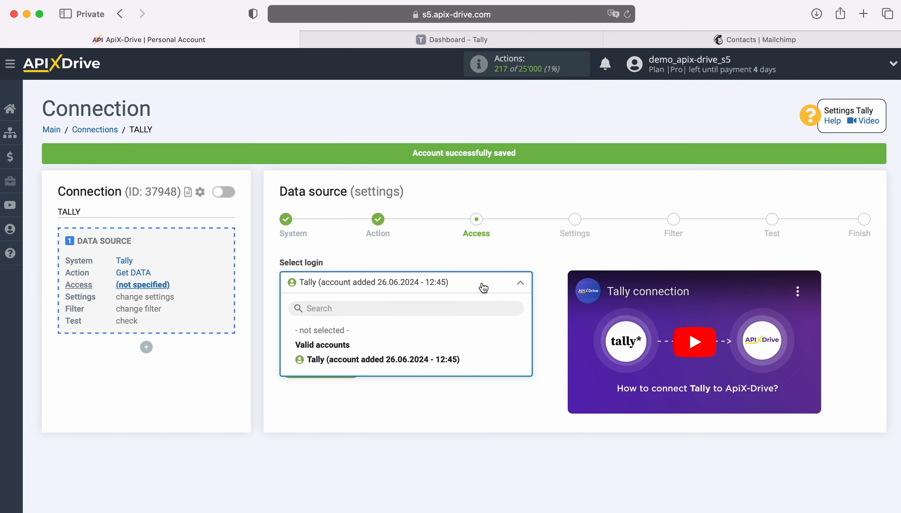
click(376, 360)
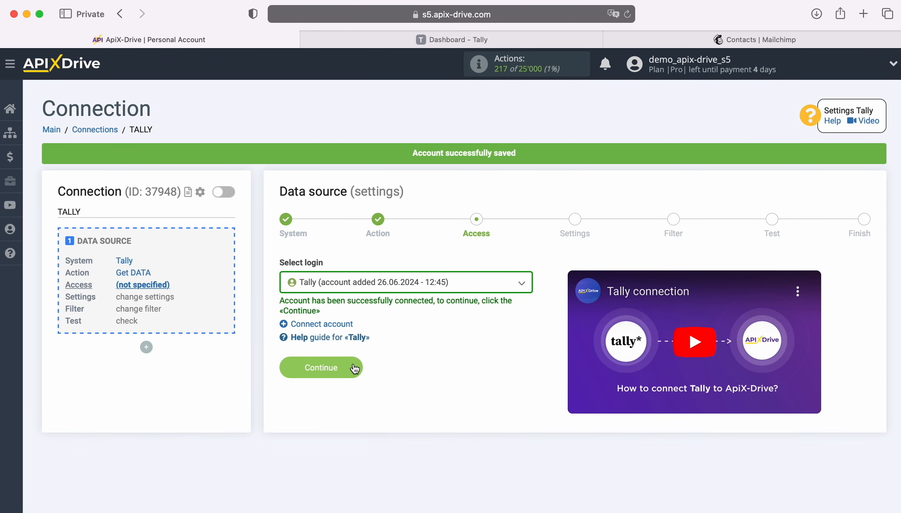
click(321, 367)
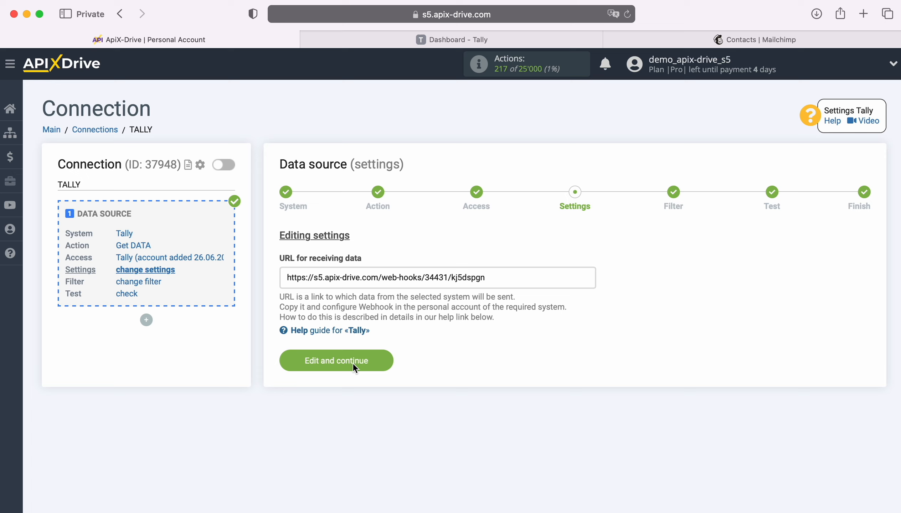
mouse_move(287, 277)
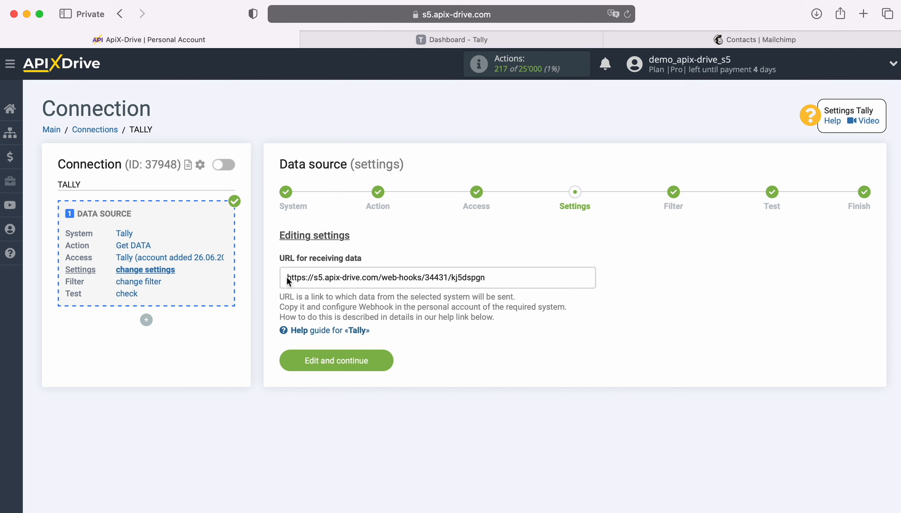
Step: Copy the URL for receiving data and switch to the Tally dashboard
right_click(382, 278)
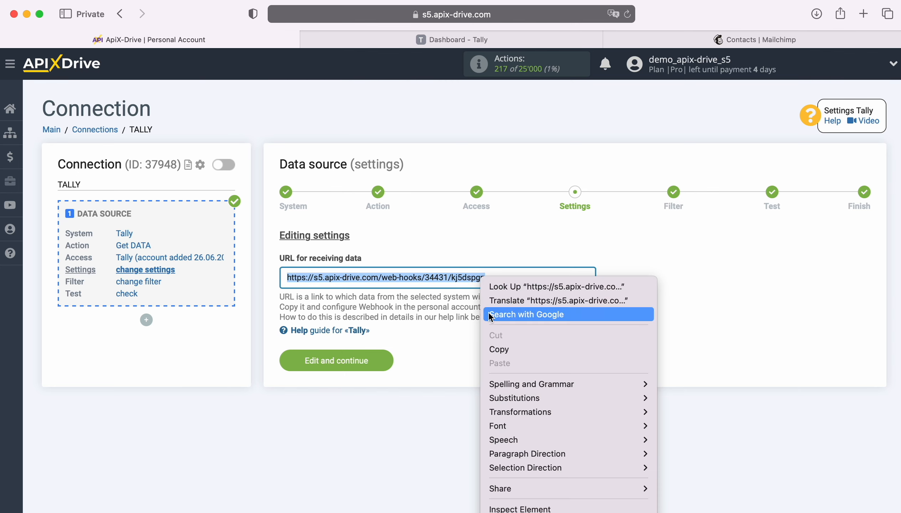
click(452, 39)
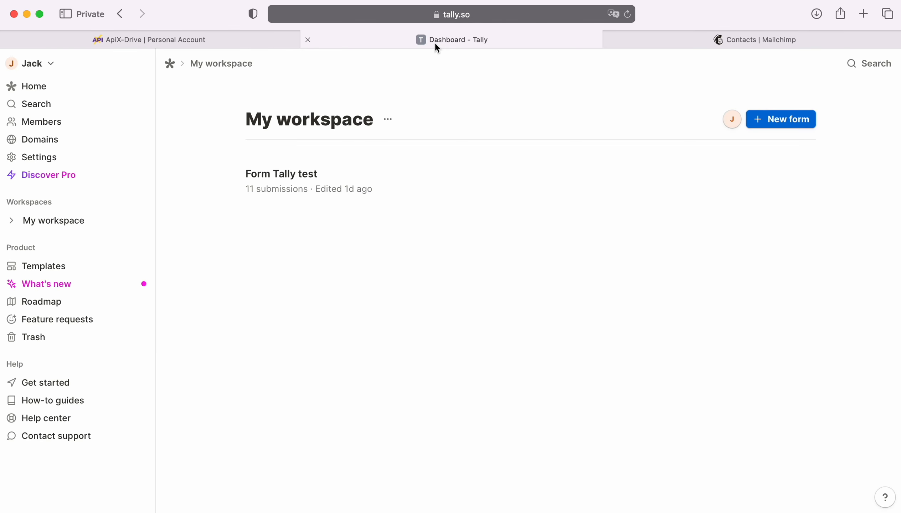
mouse_move(463, 180)
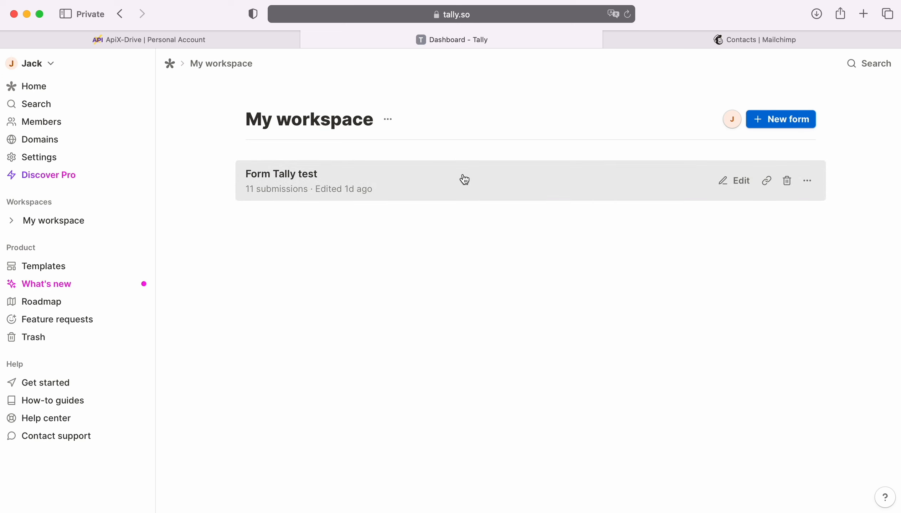
click(282, 173)
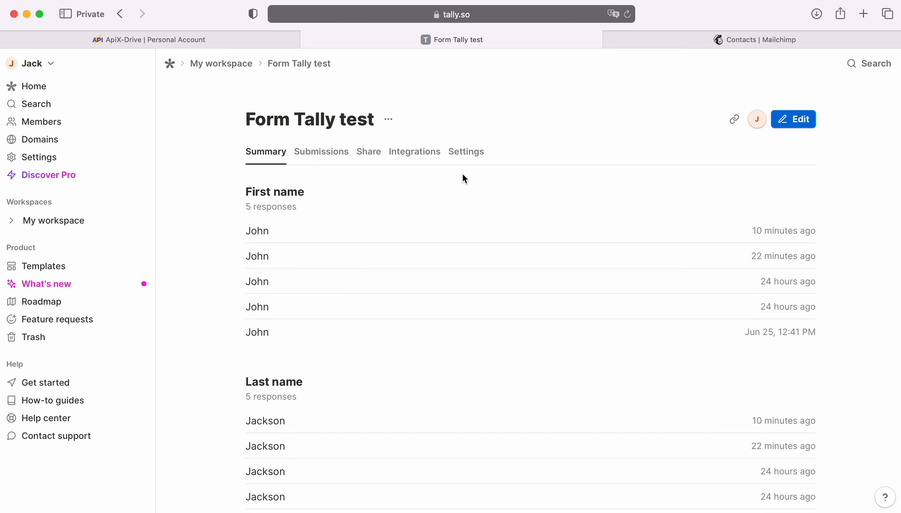
click(413, 151)
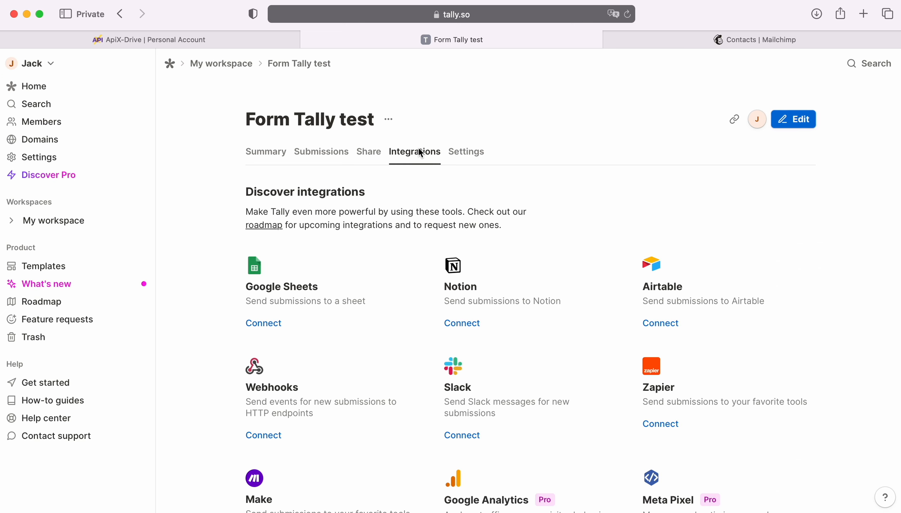
mouse_move(280, 399)
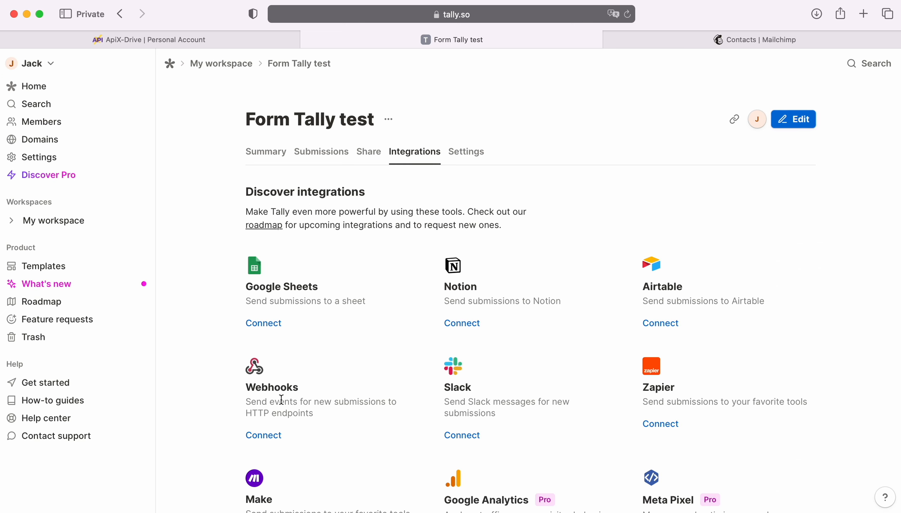
click(263, 435)
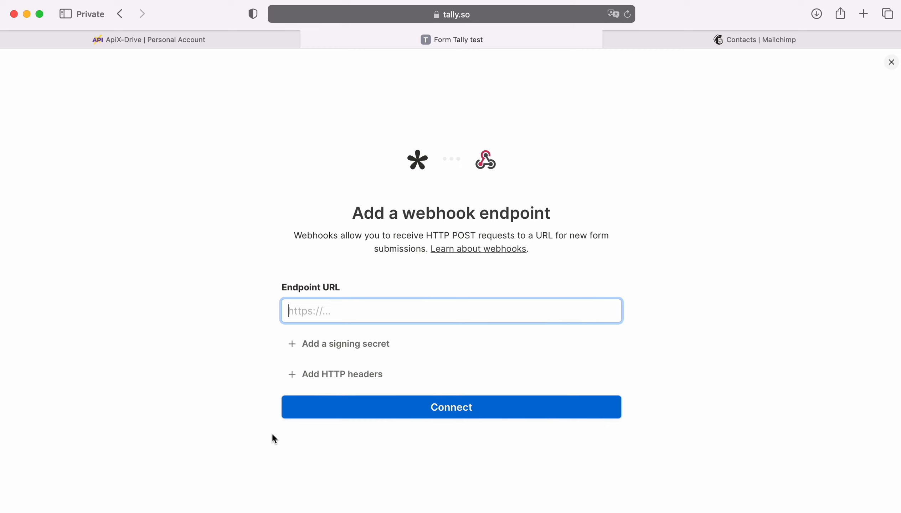
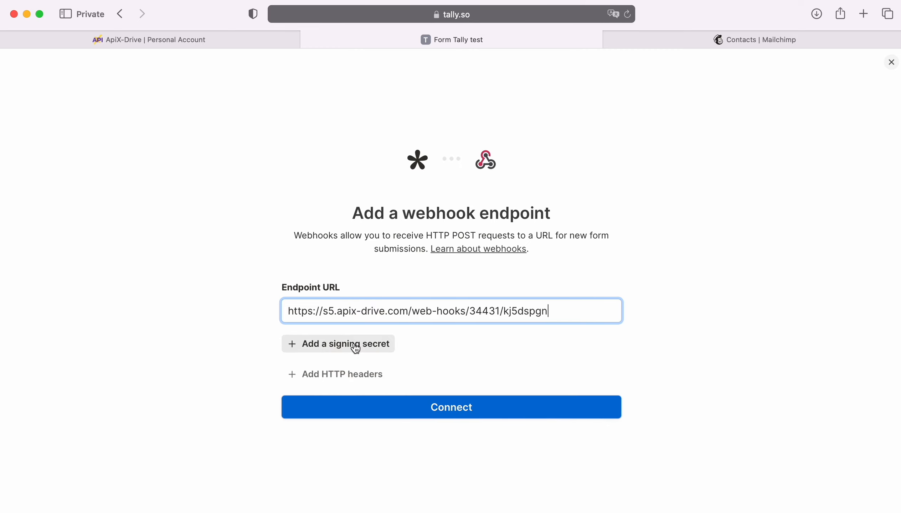
click(450, 407)
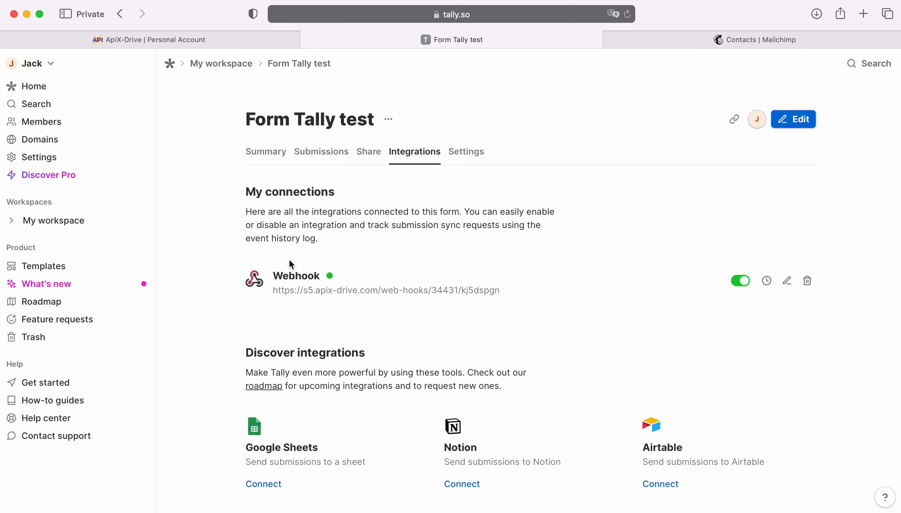
mouse_move(639, 321)
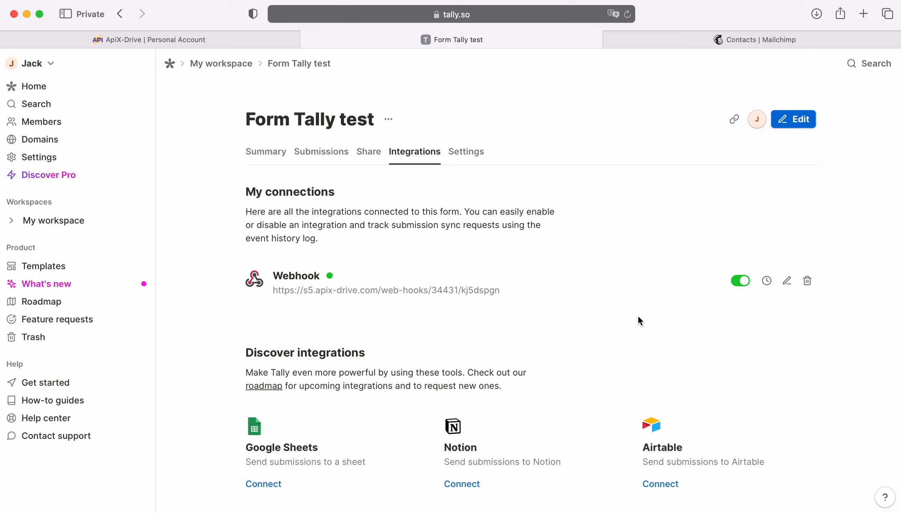
mouse_move(736, 303)
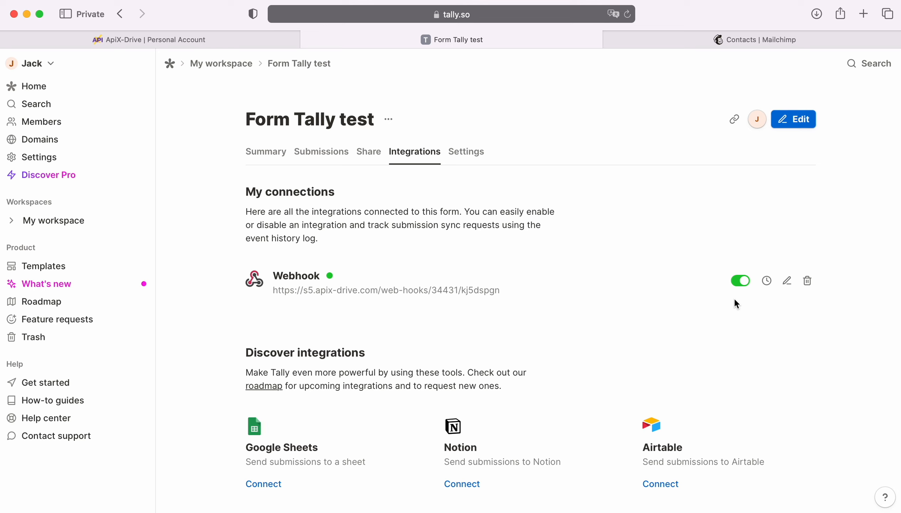
click(221, 63)
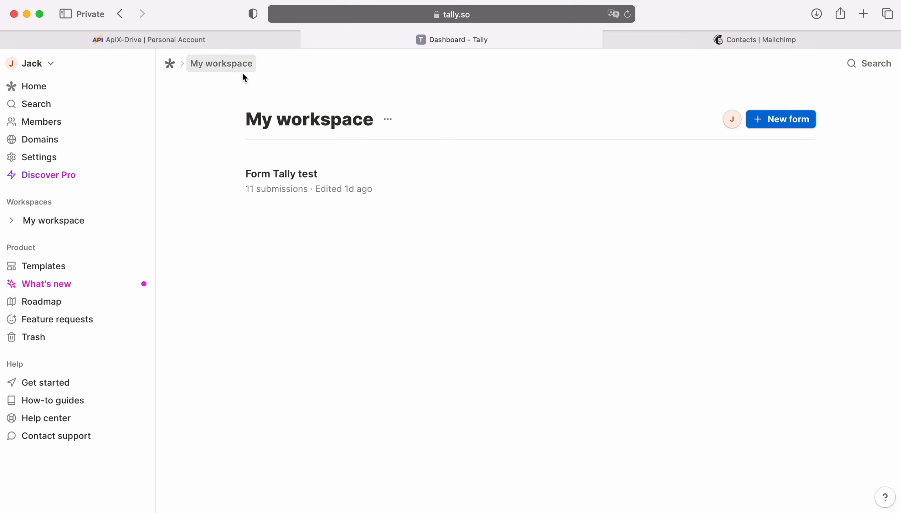
mouse_move(814, 126)
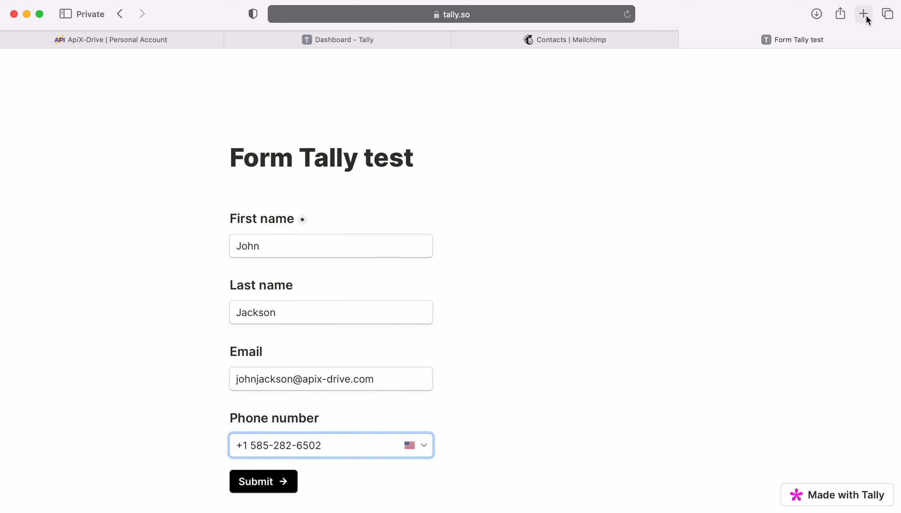
Step: Submit the filled-in Tally test form and go back to the ApiX-Drive connection
click(262, 481)
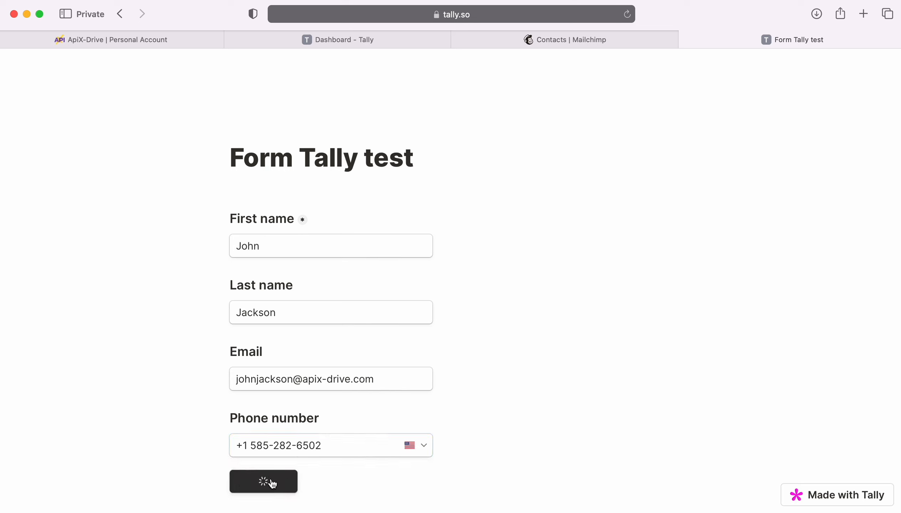
click(263, 481)
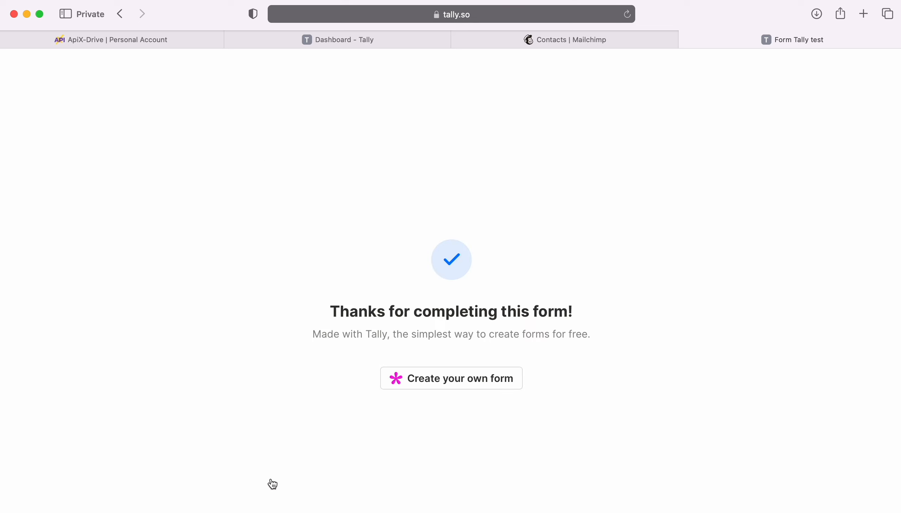
click(111, 39)
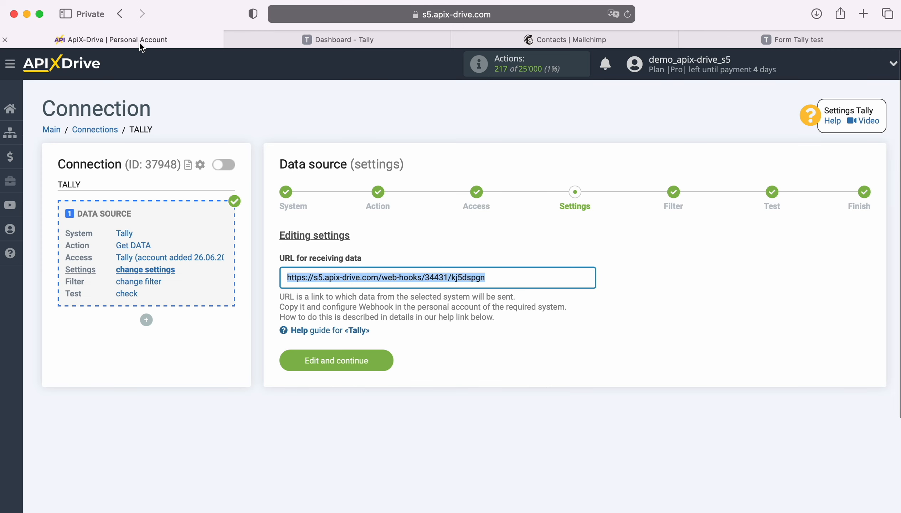
Step: Keep the webhook settings and continue past the filter step without conditions
click(336, 360)
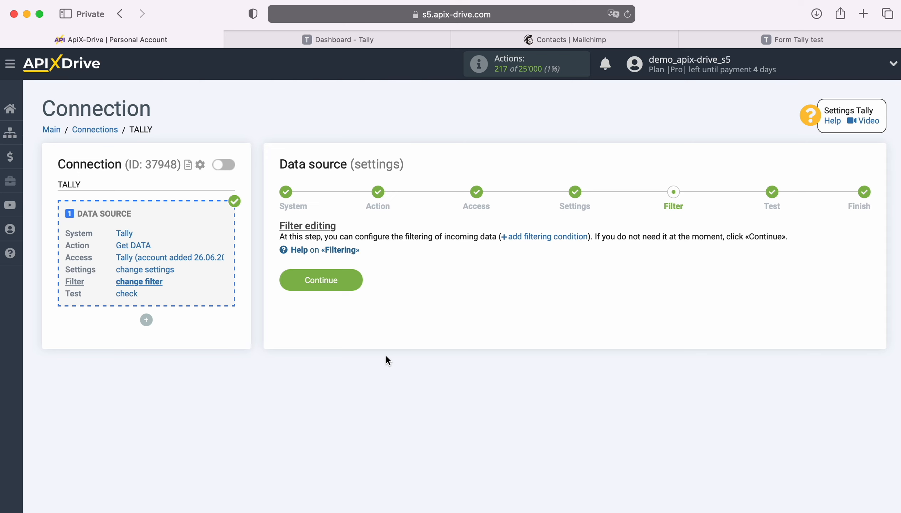
mouse_move(358, 307)
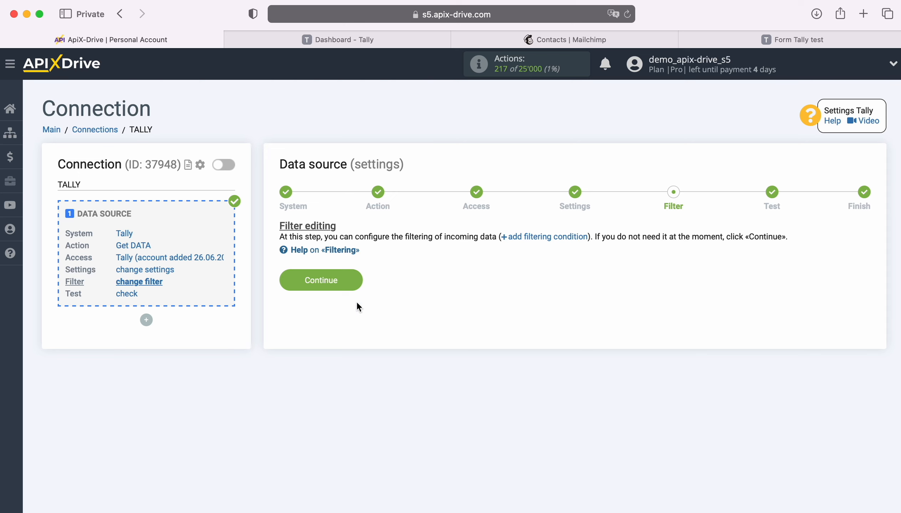
click(320, 280)
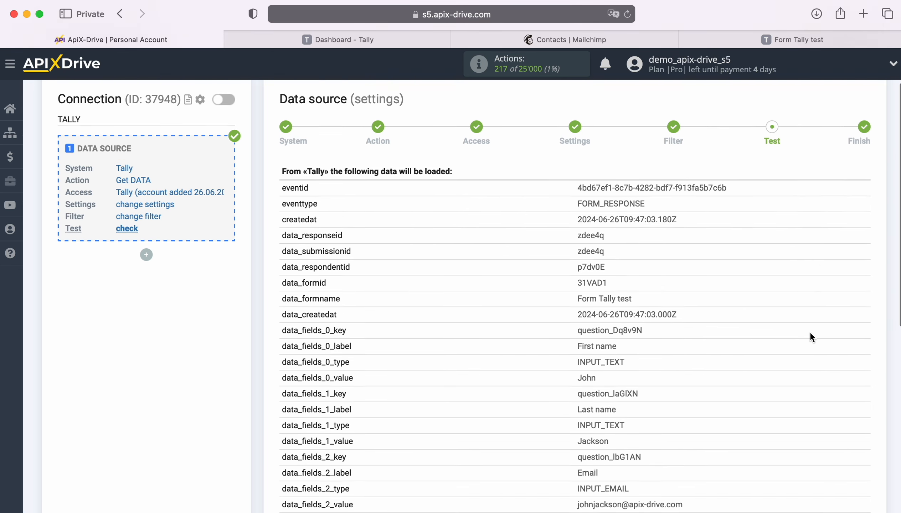
Step: Accept the loaded Tally test submission and finish the data source setup
scroll(down, 3)
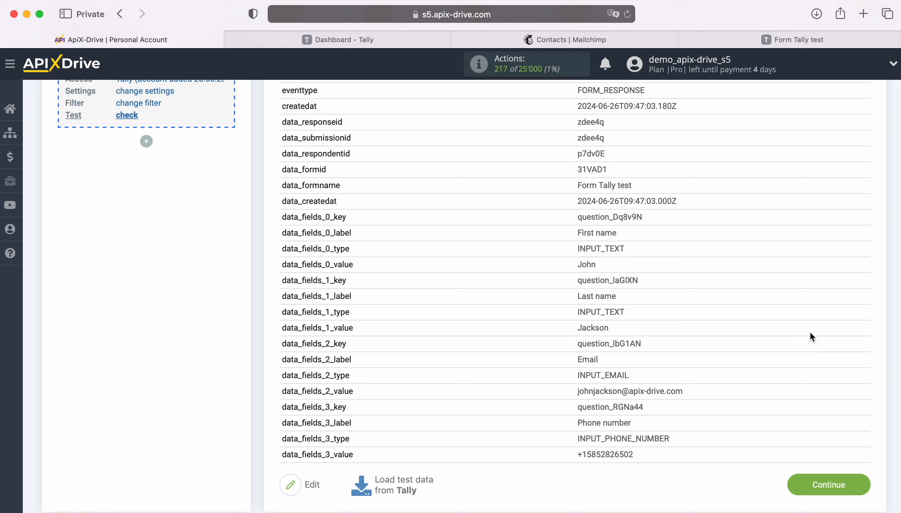
mouse_move(817, 436)
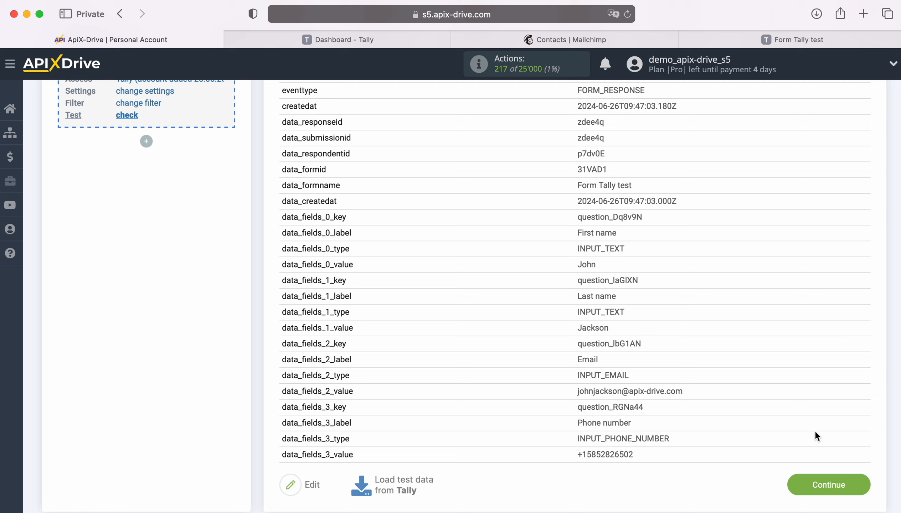
click(828, 485)
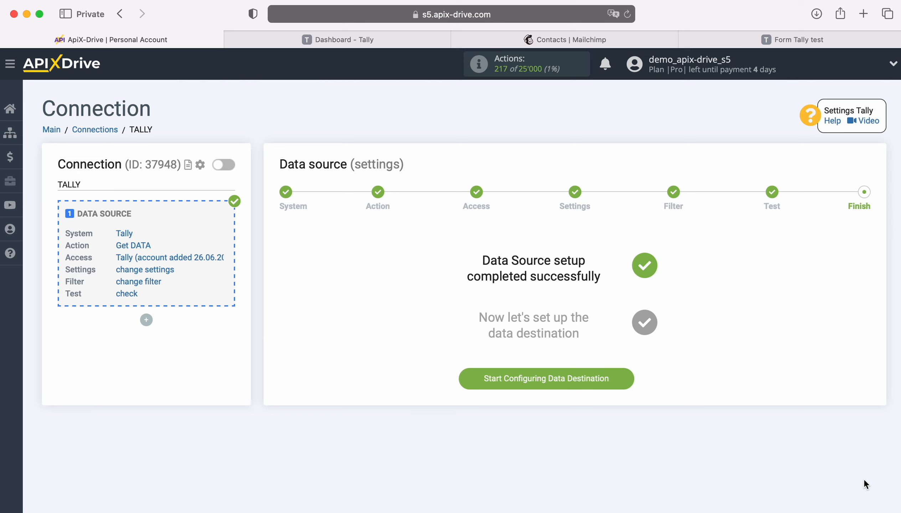
mouse_move(621, 378)
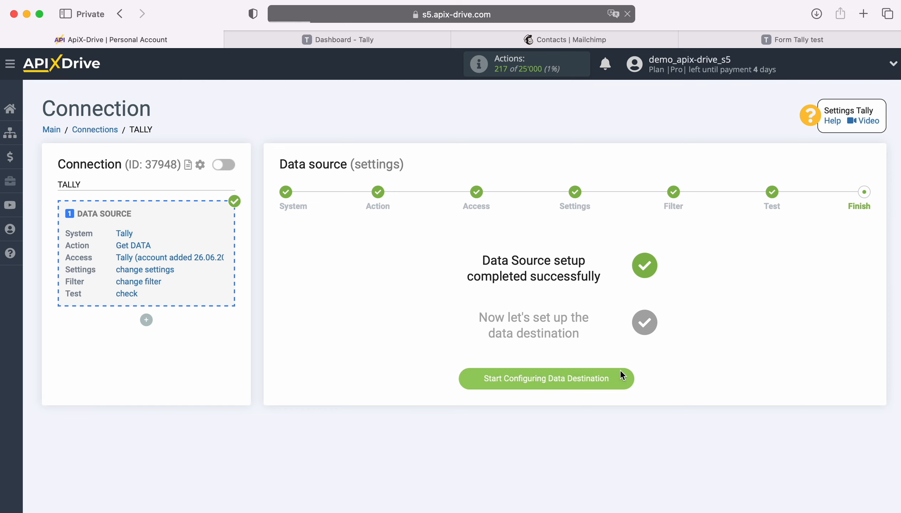
Step: Begin the data destination setup with MailChimp as the receiving system
click(545, 378)
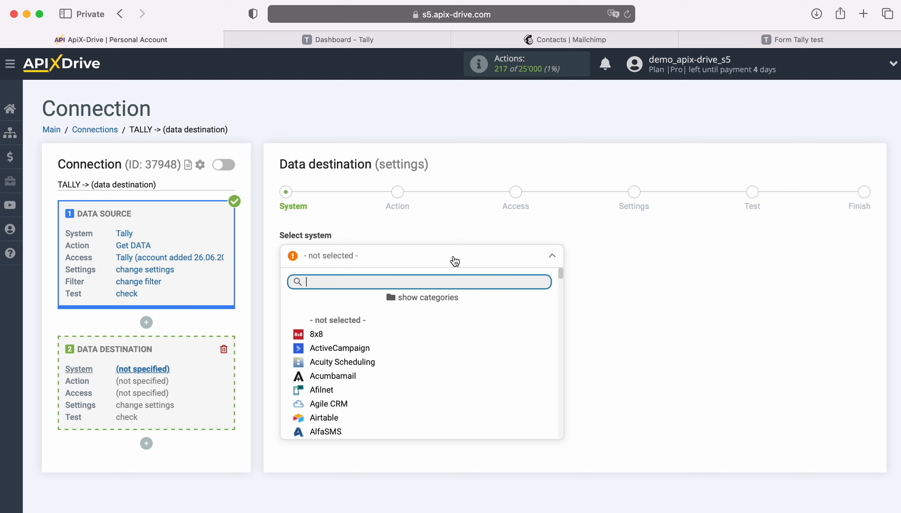
scroll(down, 3)
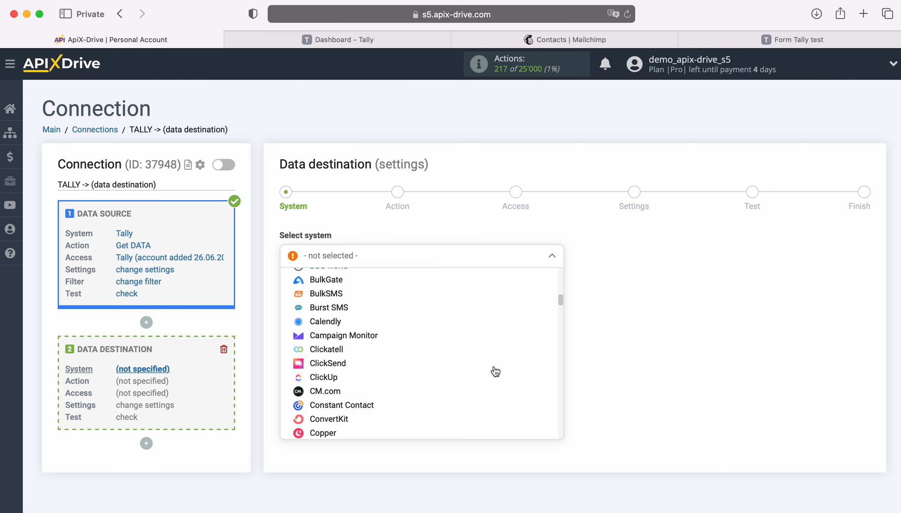
scroll(down, 3)
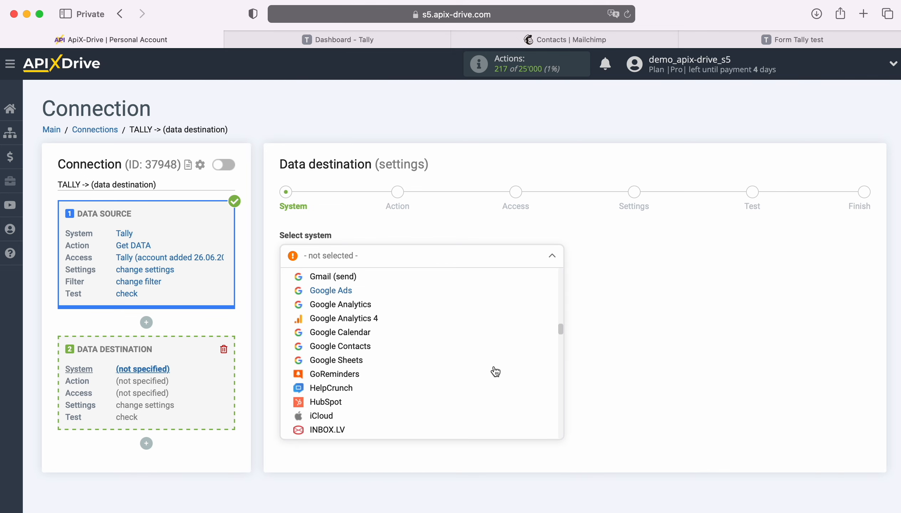
scroll(down, 3)
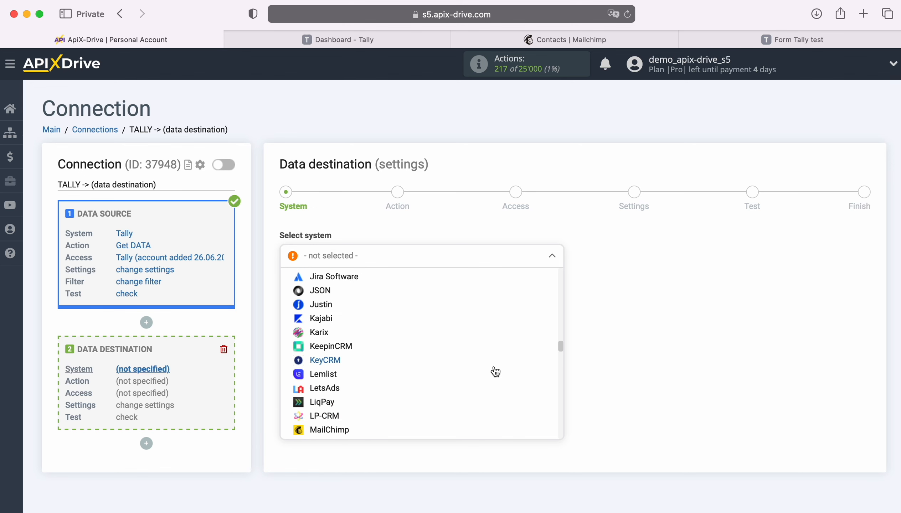
click(339, 430)
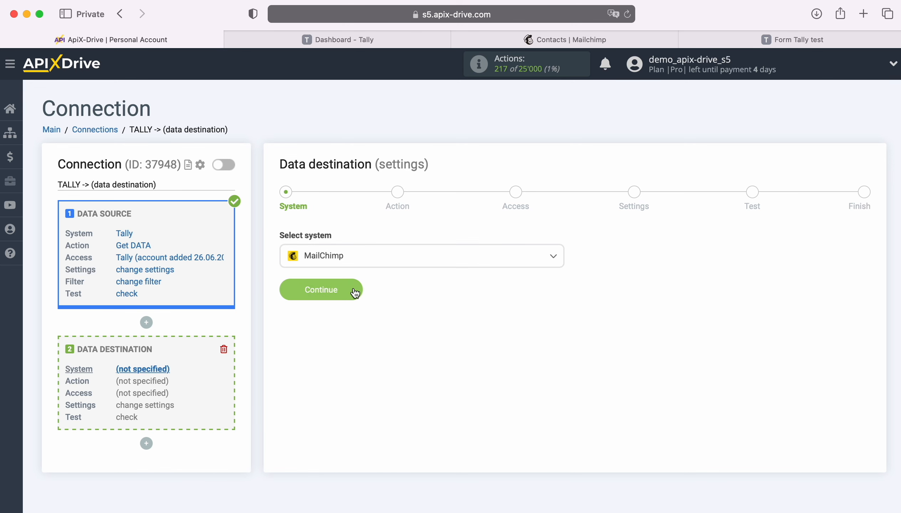
click(321, 289)
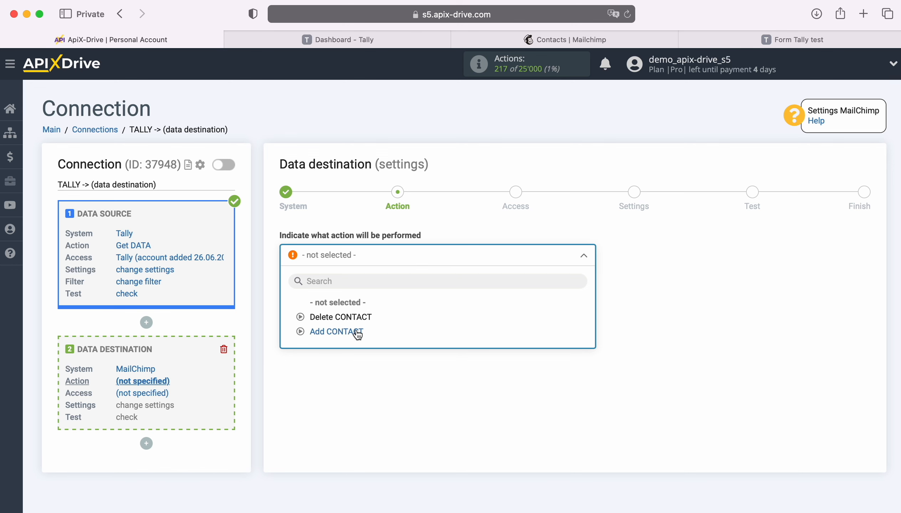
Step: Choose Add CONTACT as the MailChimp action and start connecting a MailChimp account
click(336, 331)
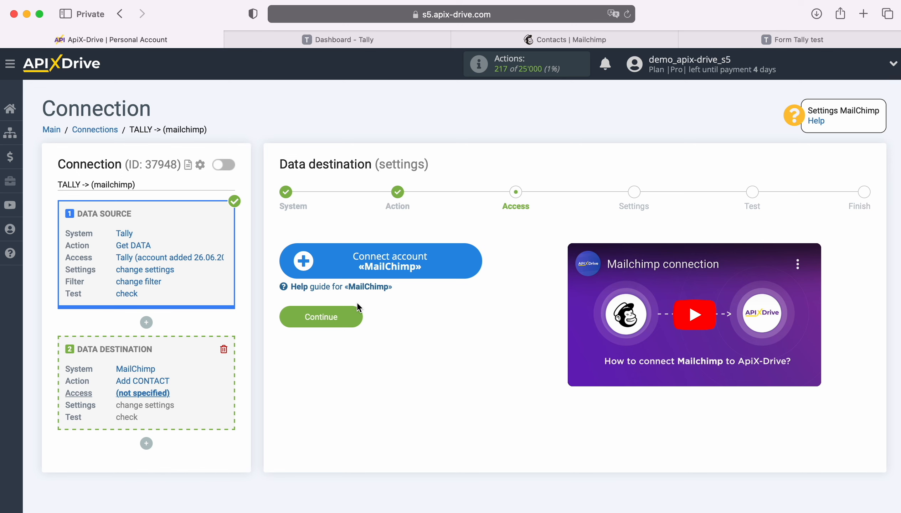
click(379, 260)
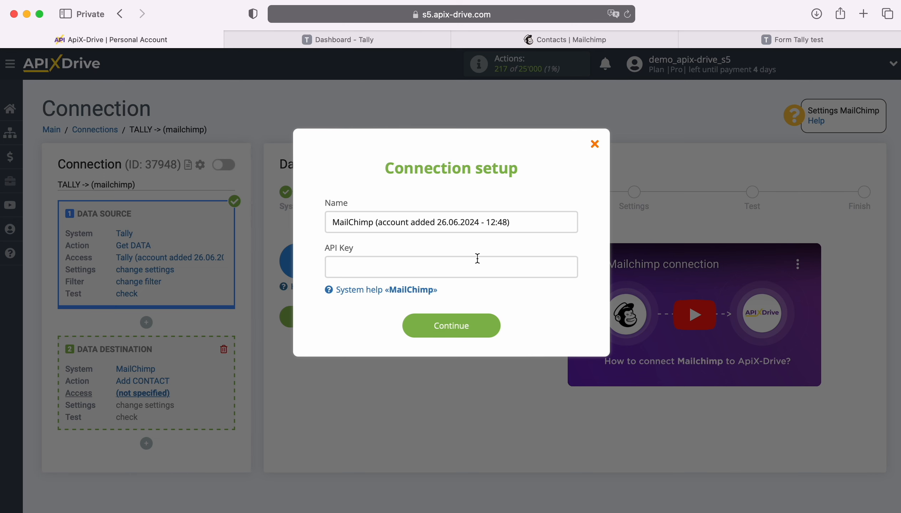
Step: Navigate in Mailchimp through Profile > Extras to the API keys page
click(565, 40)
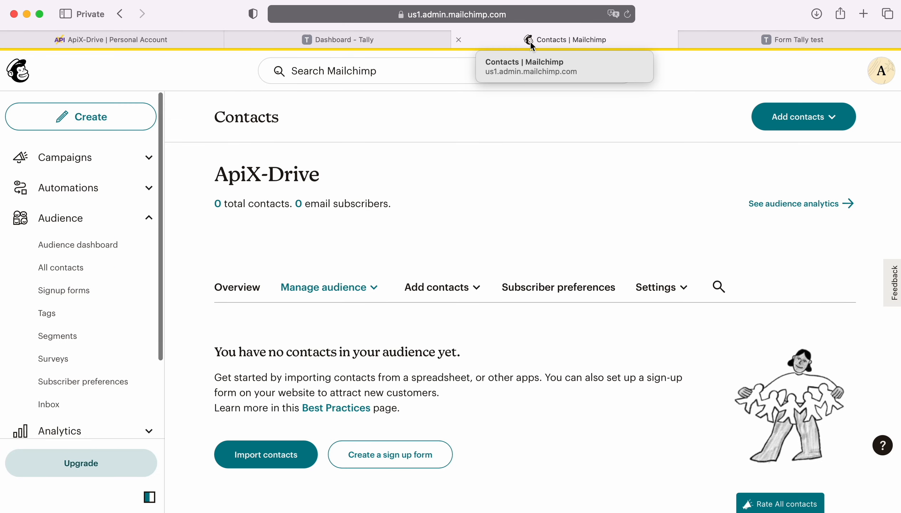
click(879, 70)
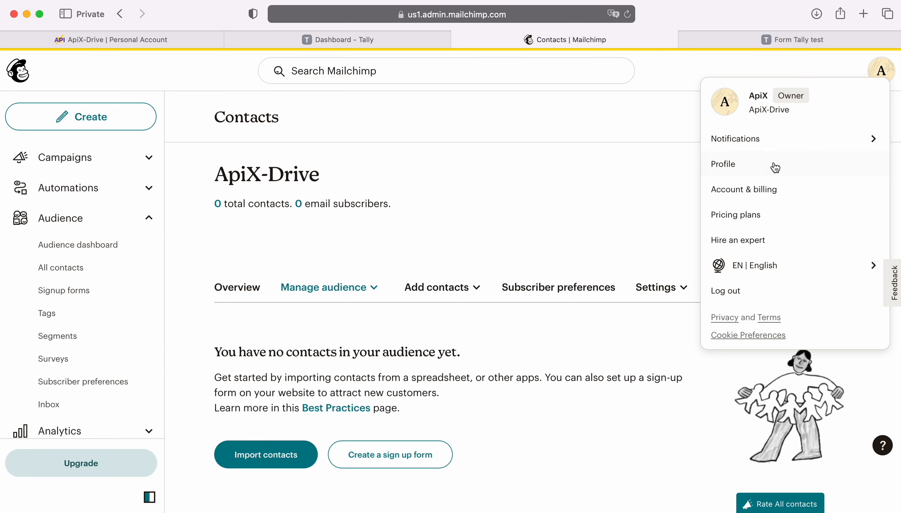
click(722, 163)
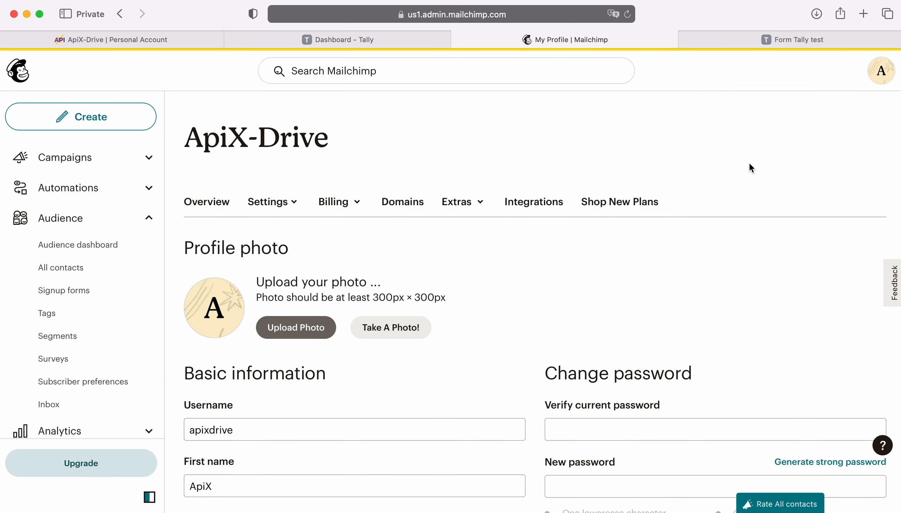
click(457, 202)
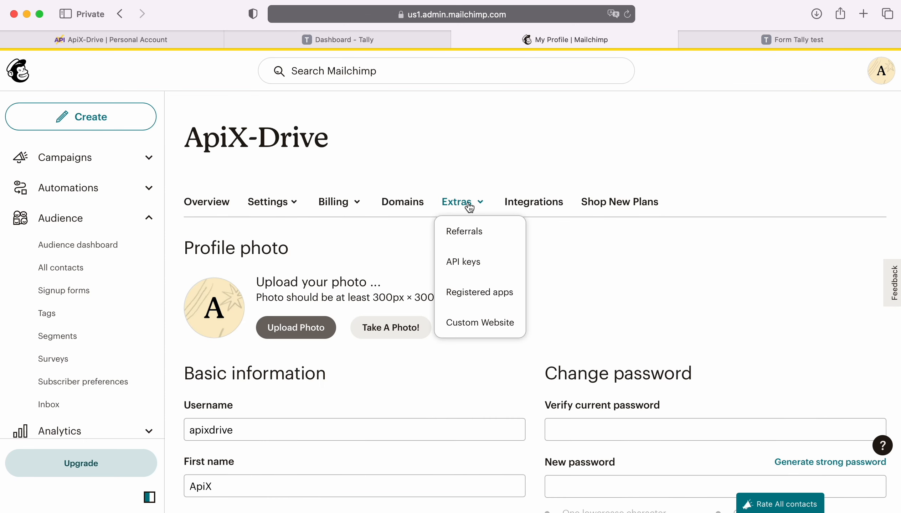
click(463, 262)
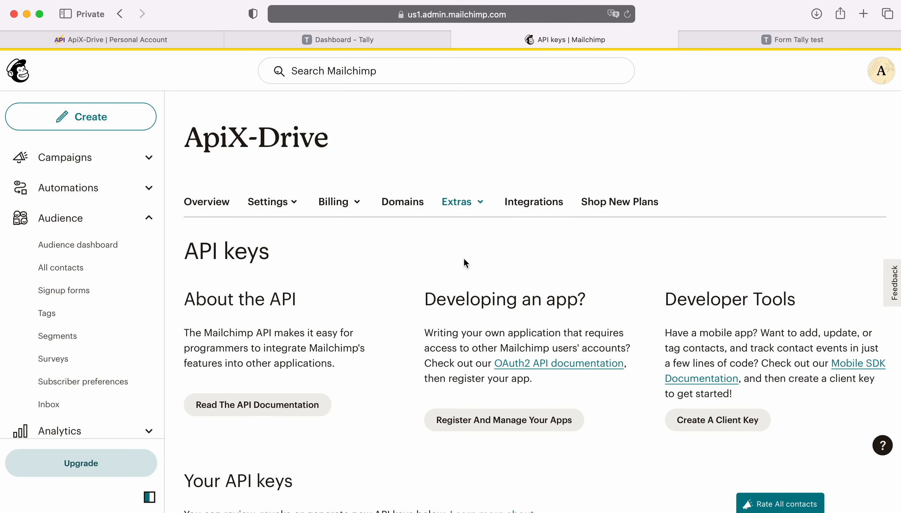
scroll(down, 3)
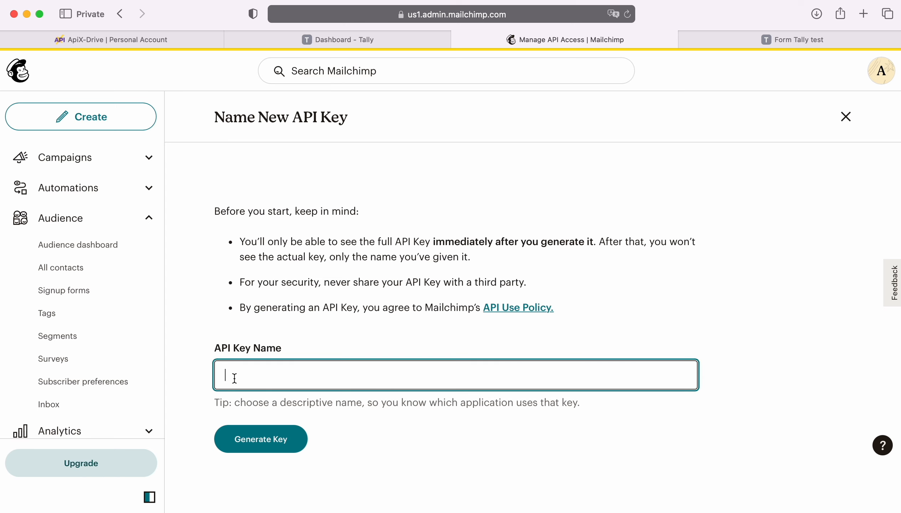
Step: Generate a new API key named ApiX-Drive and copy it to the clipboard
text(ApiX-Drive)
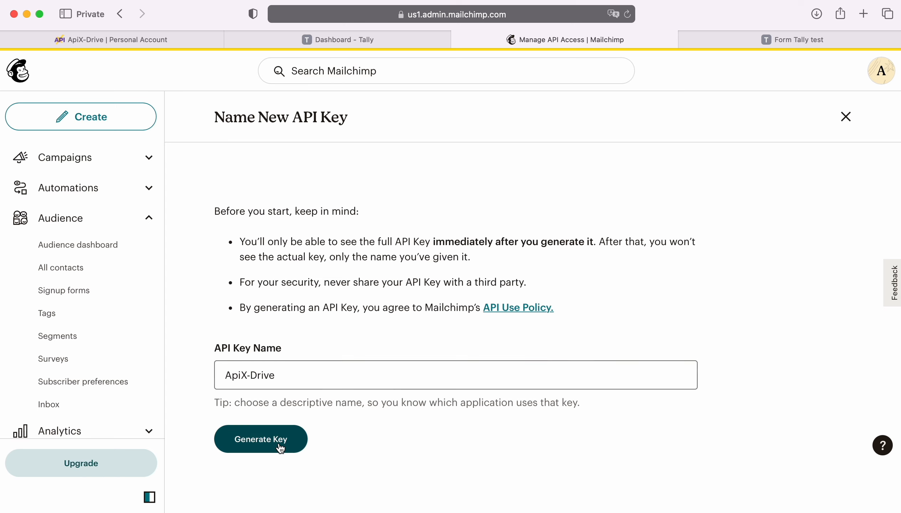
click(260, 438)
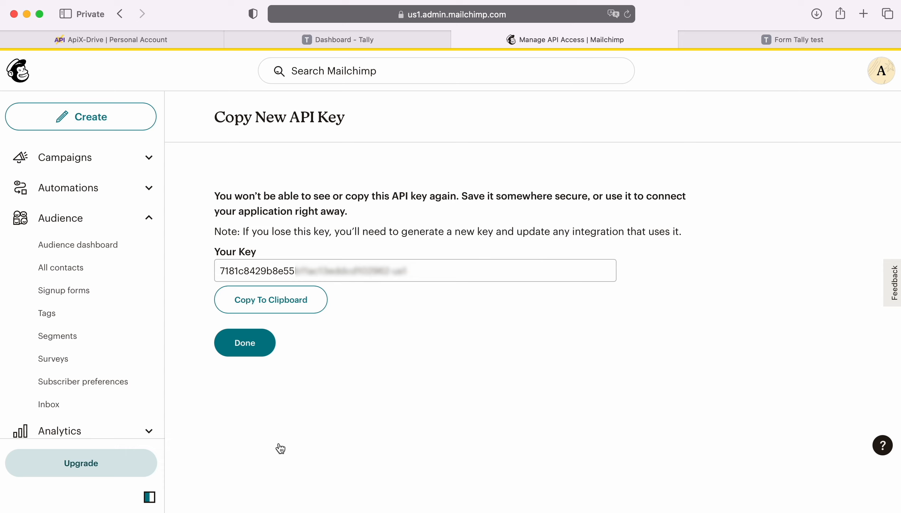
click(270, 299)
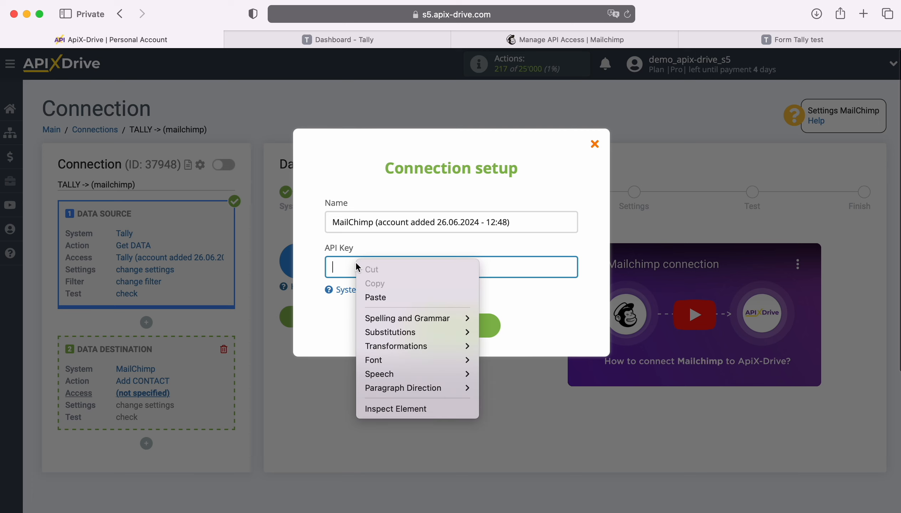
Step: Paste the API key, save the MailChimp account as destination login and continue to Settings
click(374, 298)
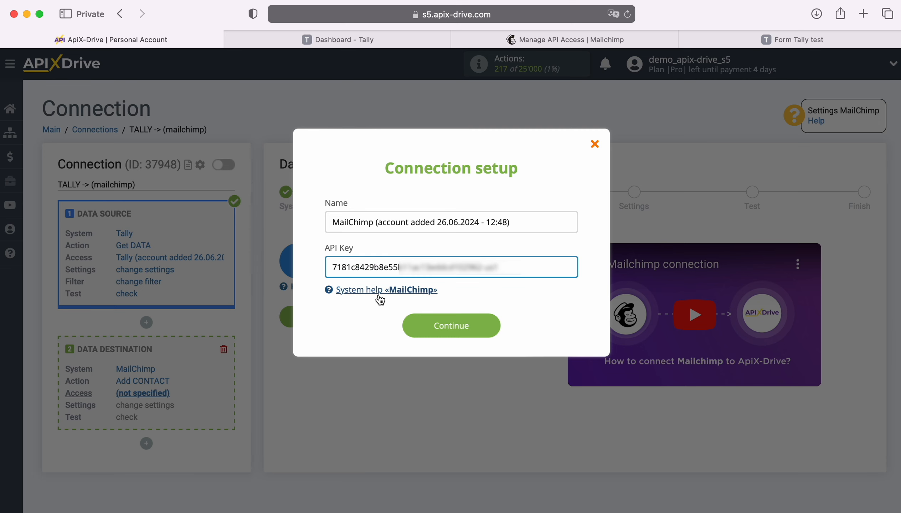
mouse_move(486, 325)
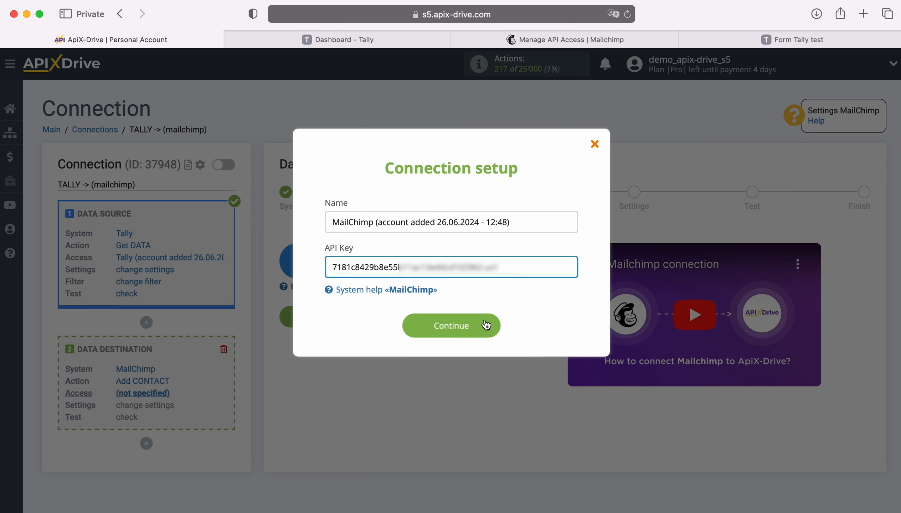
click(452, 325)
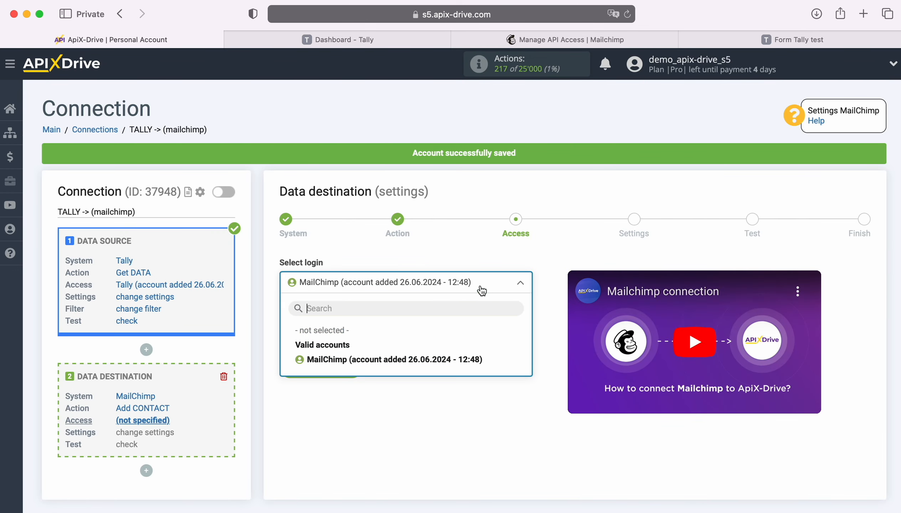
mouse_move(446, 358)
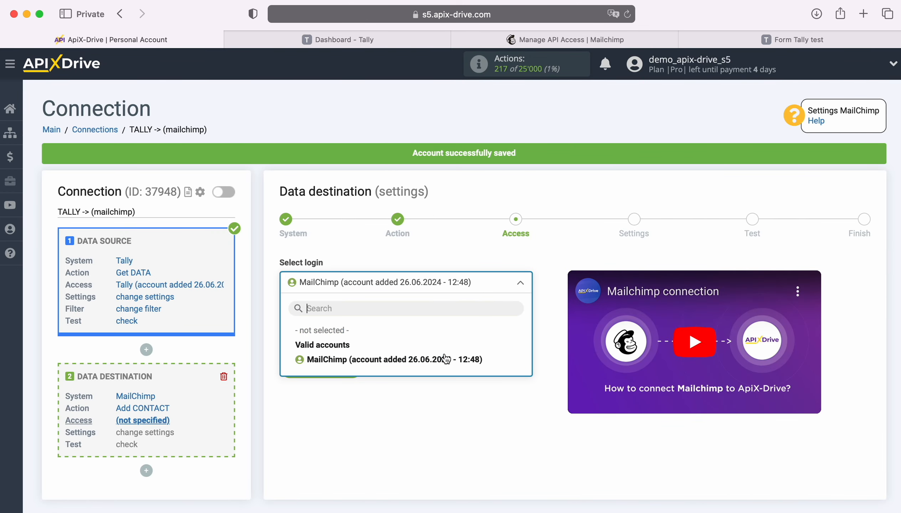
click(390, 360)
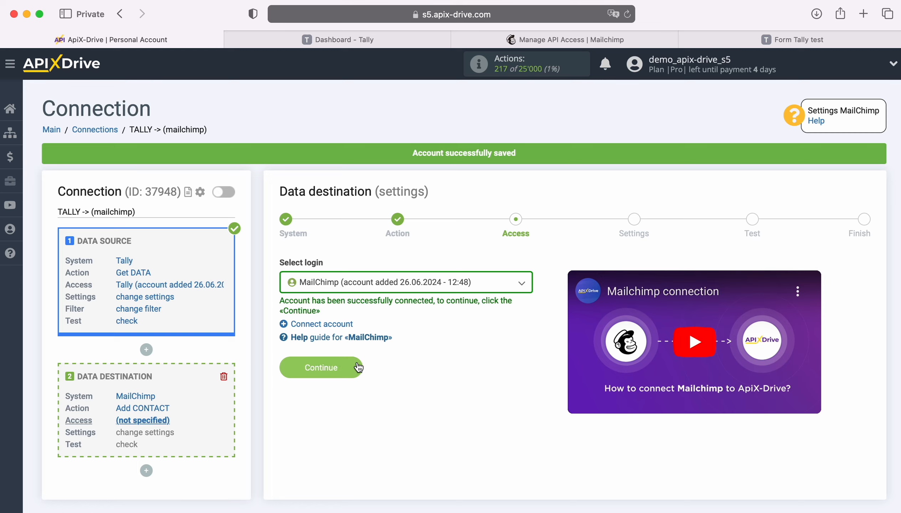
click(321, 367)
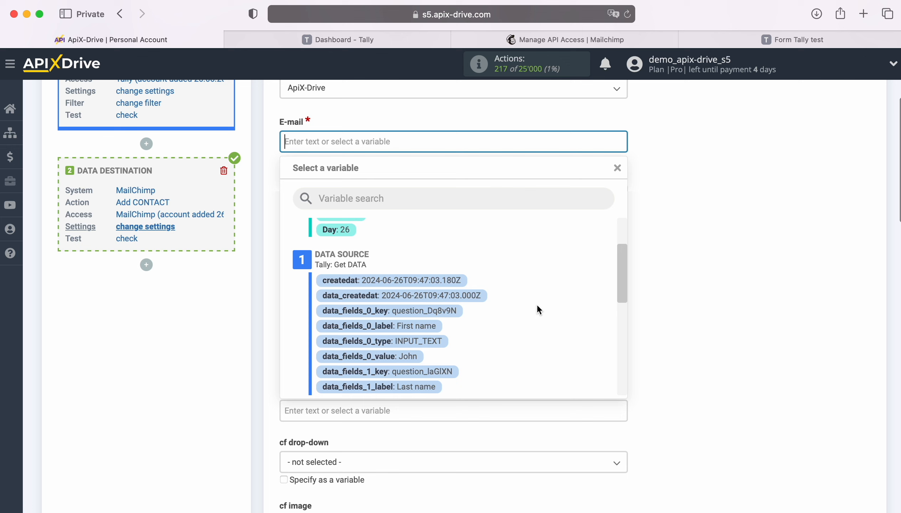
Step: Map the Tally email and first name answers to the Mailchimp E-mail and First Name fields
scroll(down, 3)
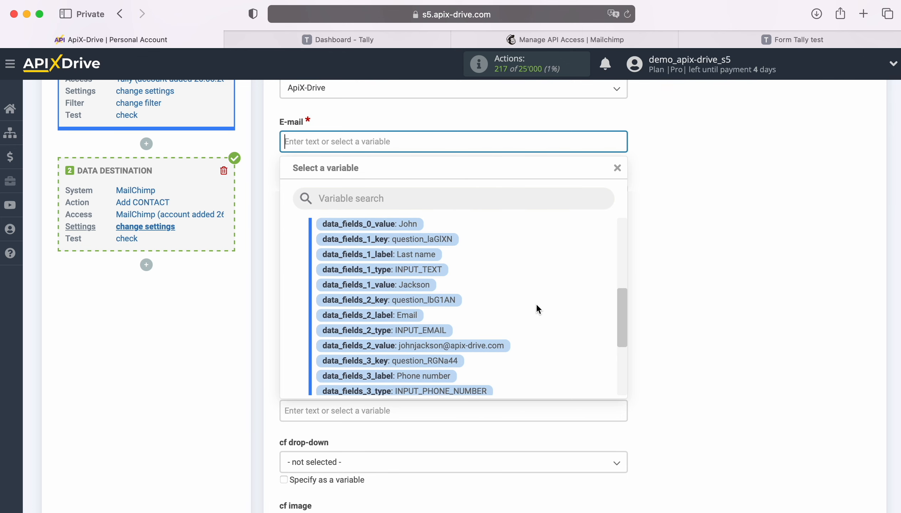
click(412, 346)
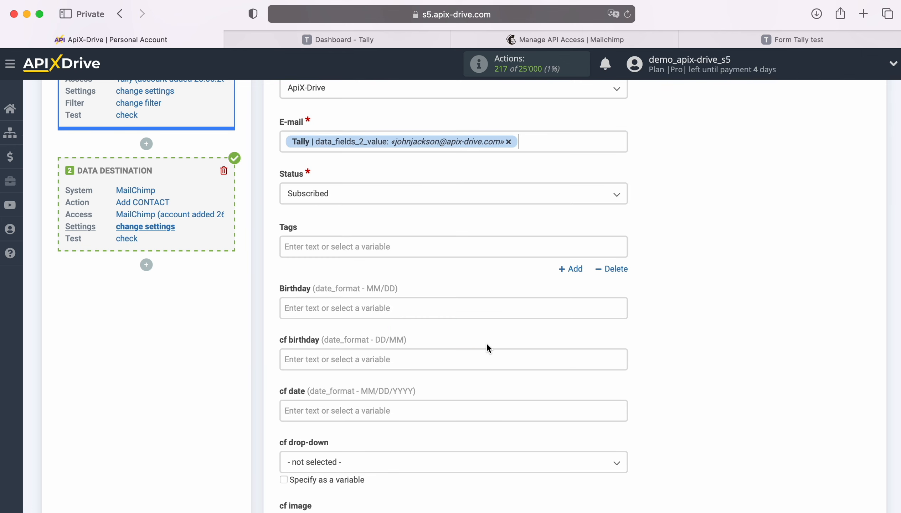
scroll(down, 3)
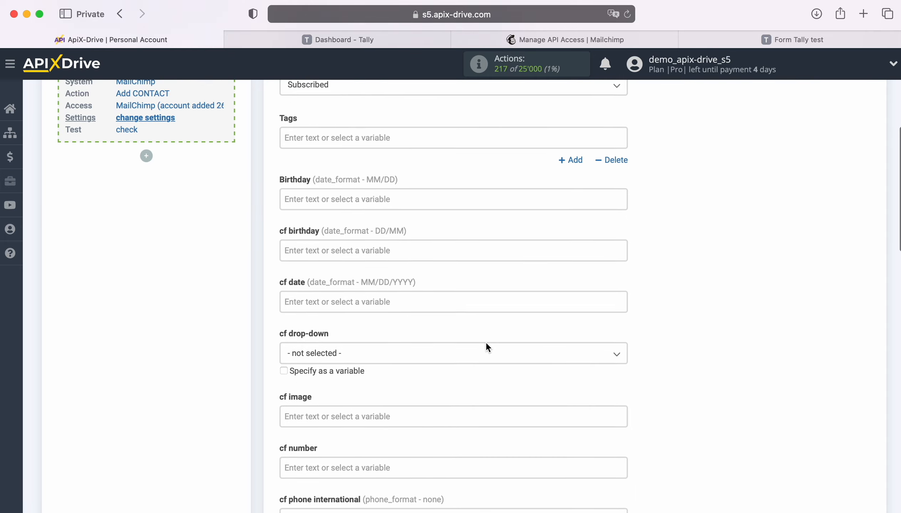
scroll(down, 3)
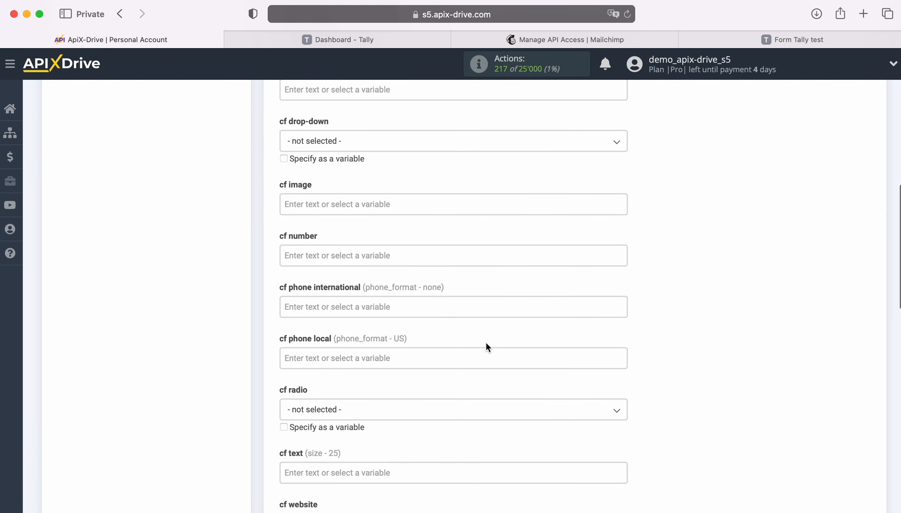
scroll(down, 3)
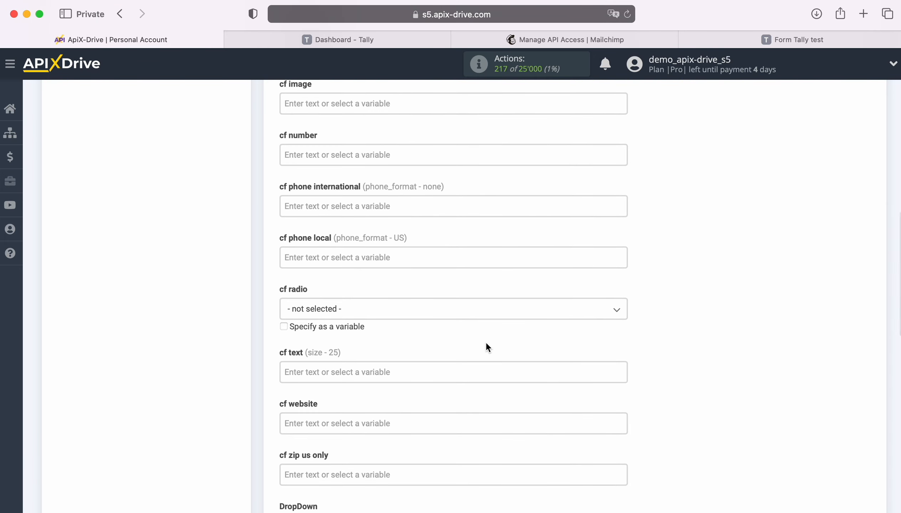
scroll(down, 3)
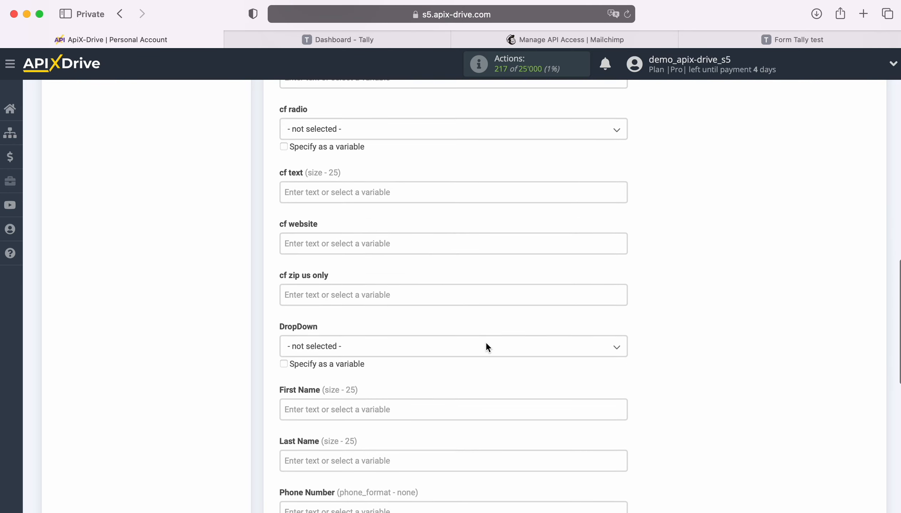
scroll(down, 3)
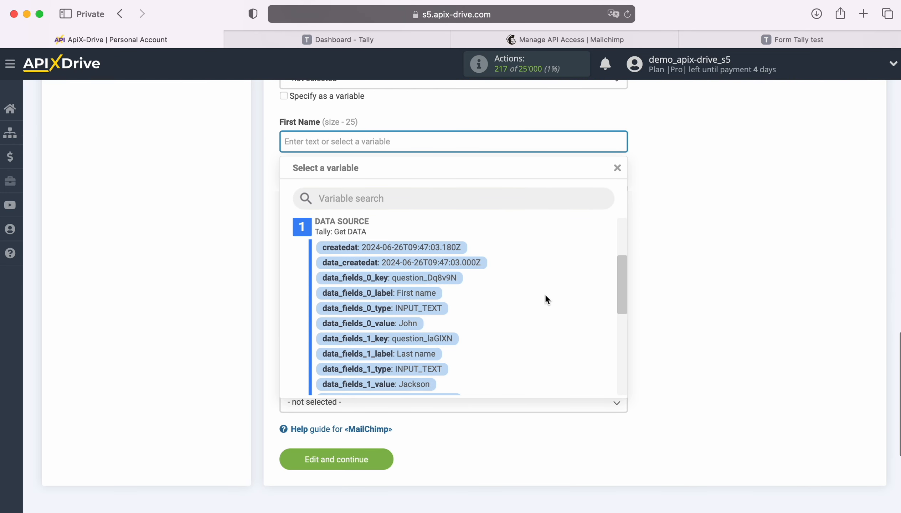
click(369, 323)
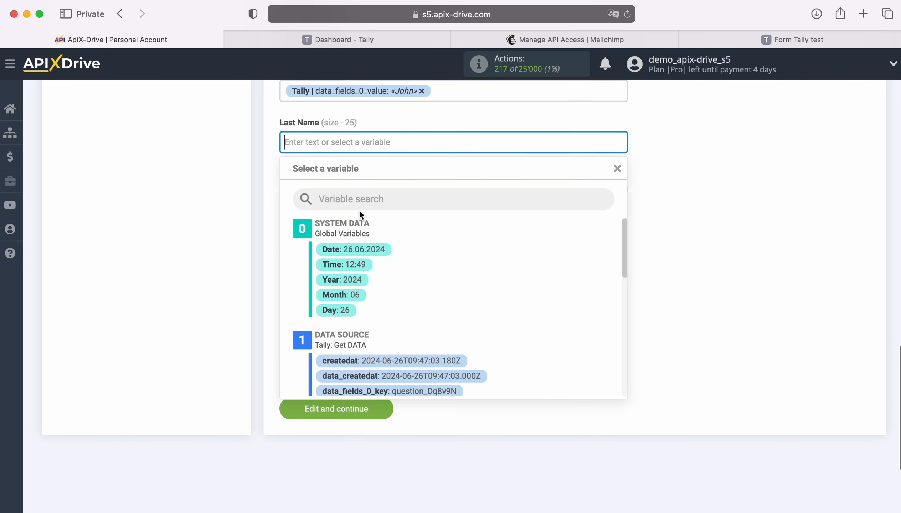
Step: Map the Tally last name and phone answers to Last Name and Phone Number, then save the mapping
scroll(down, 3)
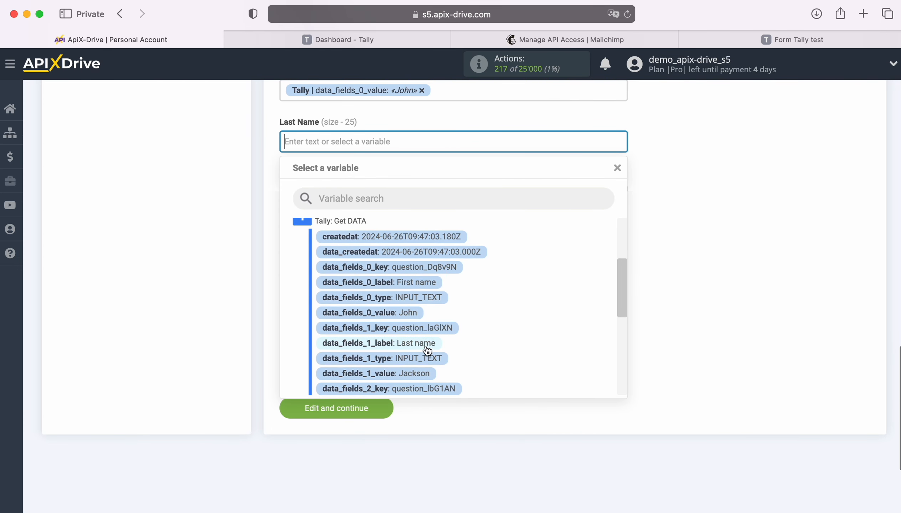
click(375, 372)
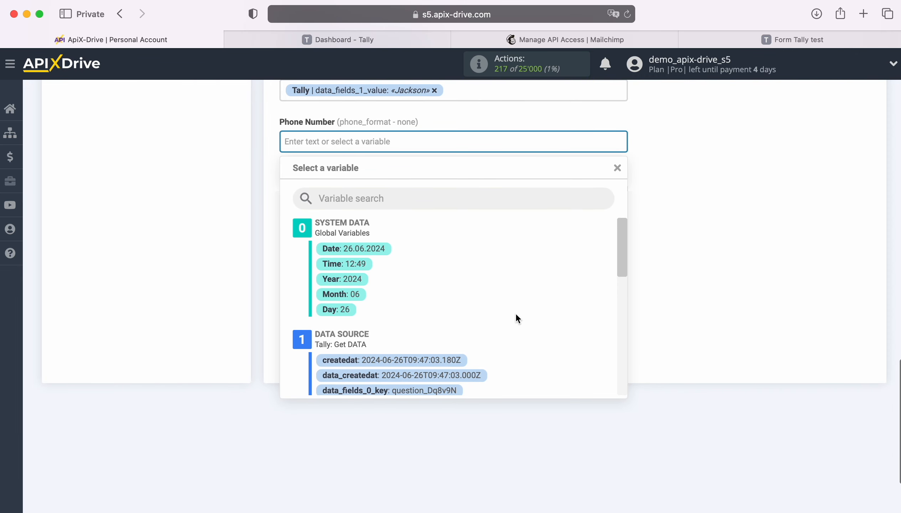
scroll(down, 3)
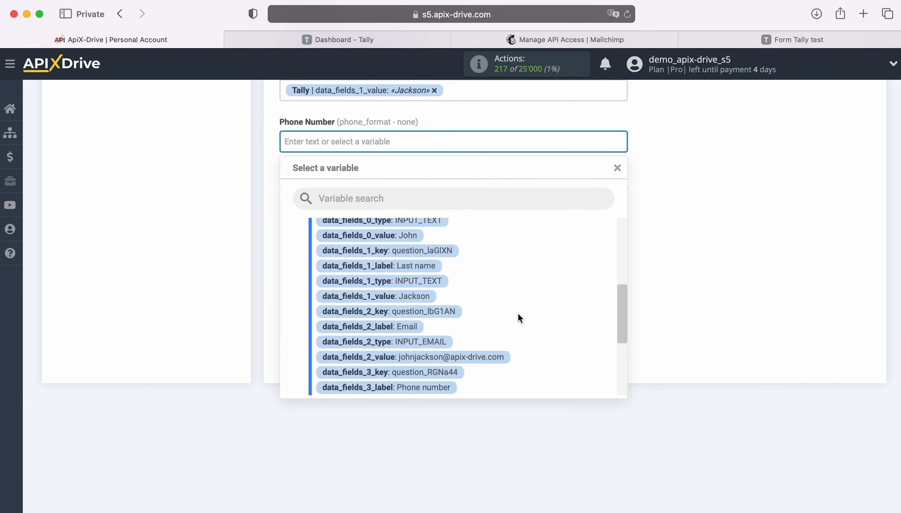
click(387, 387)
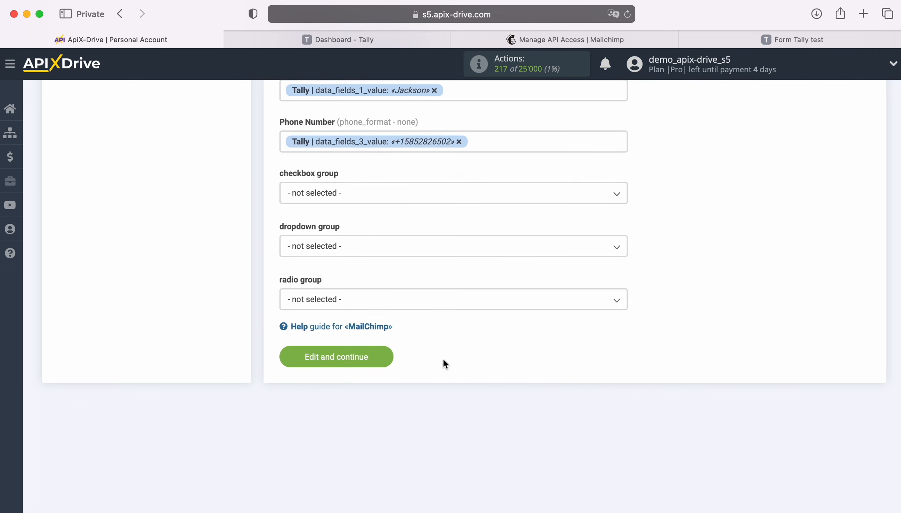
click(336, 357)
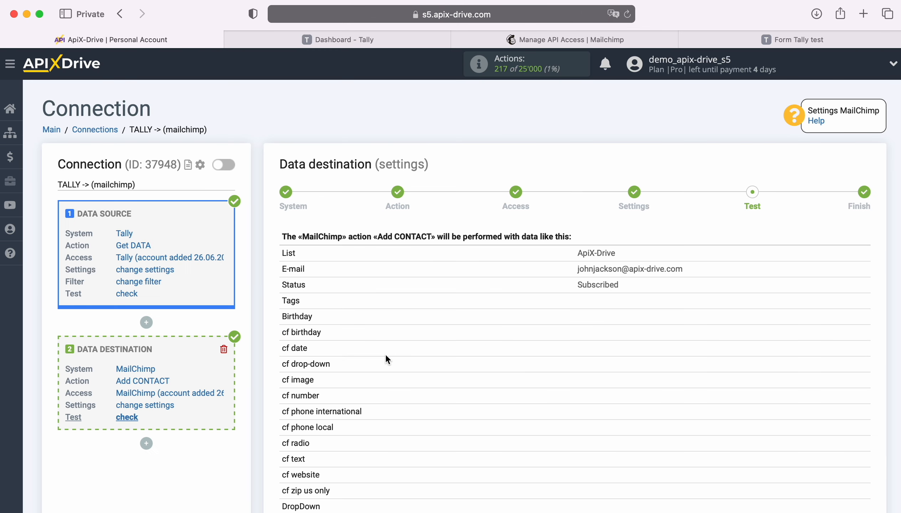
mouse_move(845, 314)
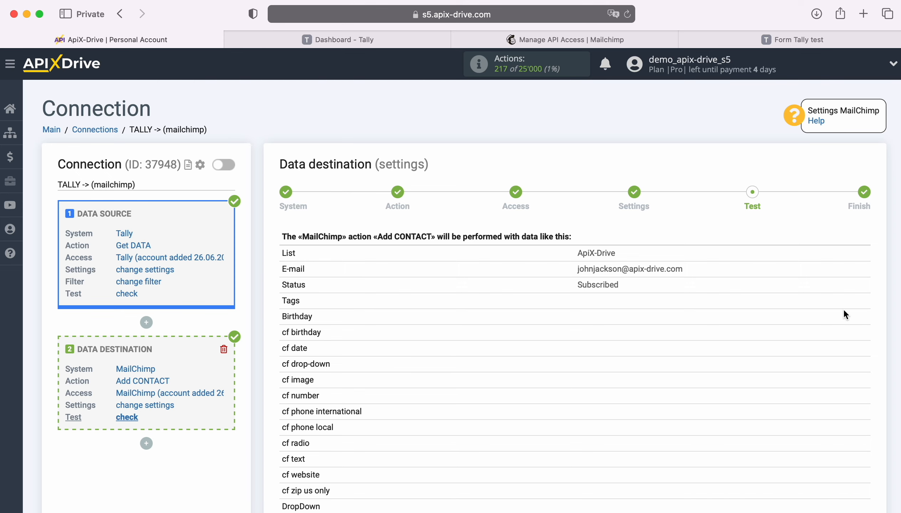
Step: Send the test contact data to Mailchimp and switch to the Mailchimp tab to check it
scroll(down, 3)
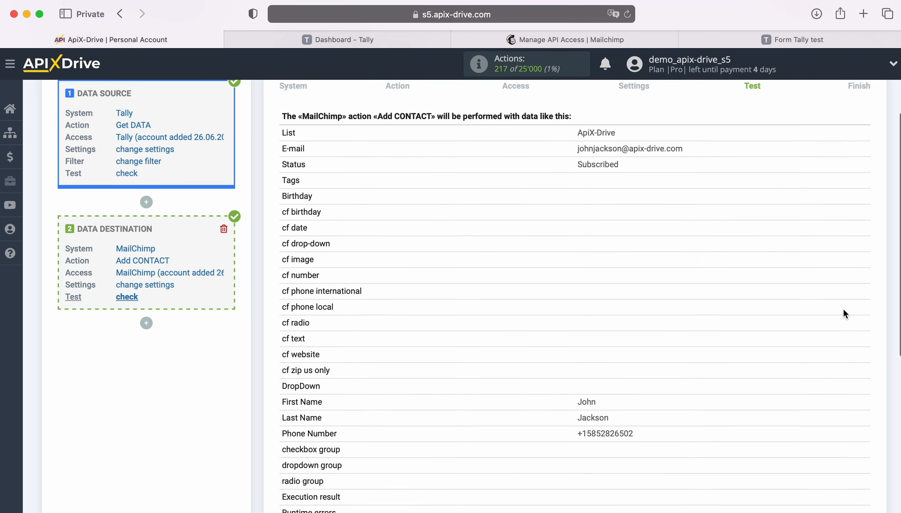
scroll(down, 3)
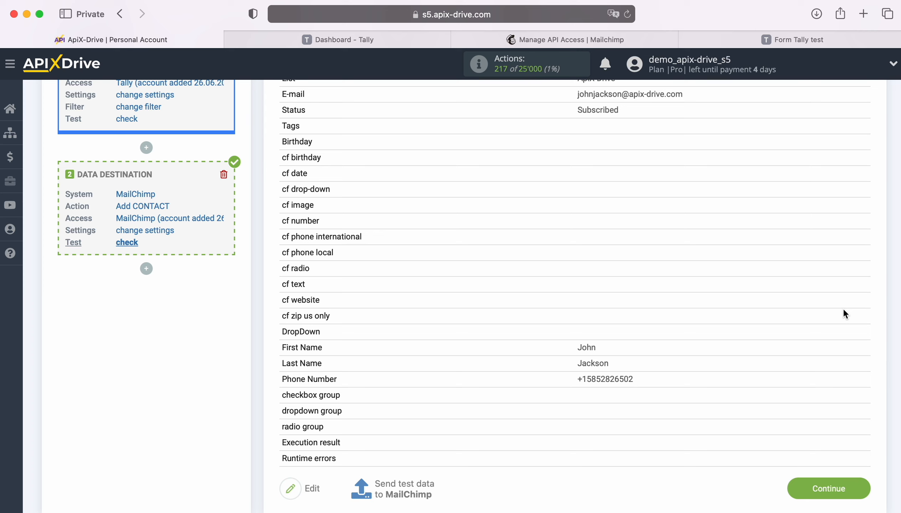
mouse_move(313, 493)
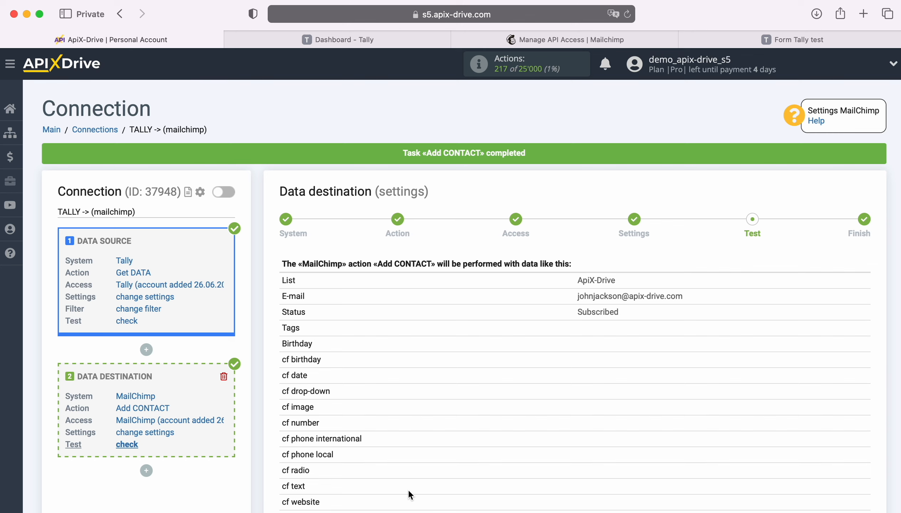
mouse_move(487, 35)
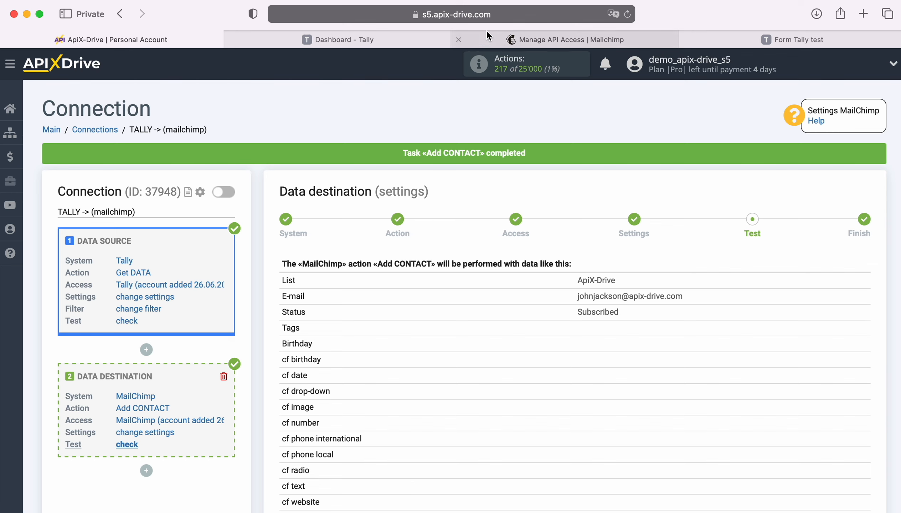
click(564, 39)
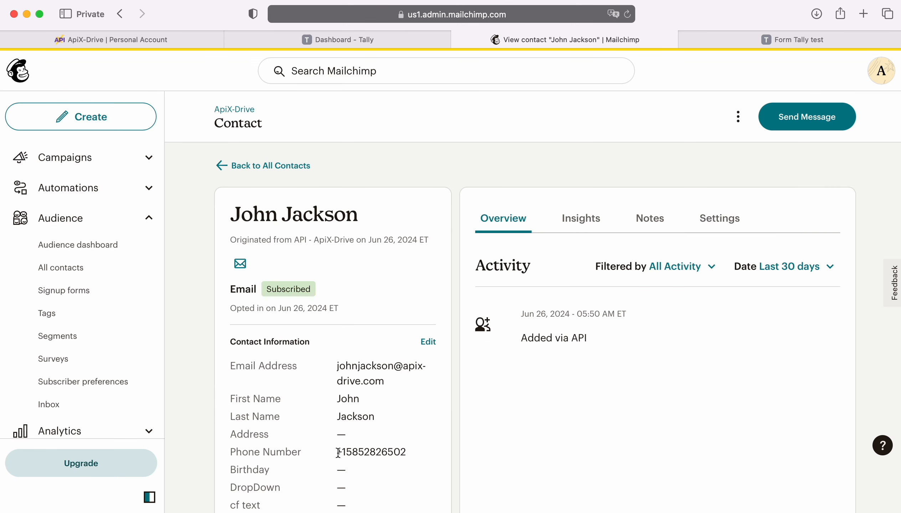
Step: Return from Mailchimp to ApiX-Drive and finish the destination setup after the test
click(111, 40)
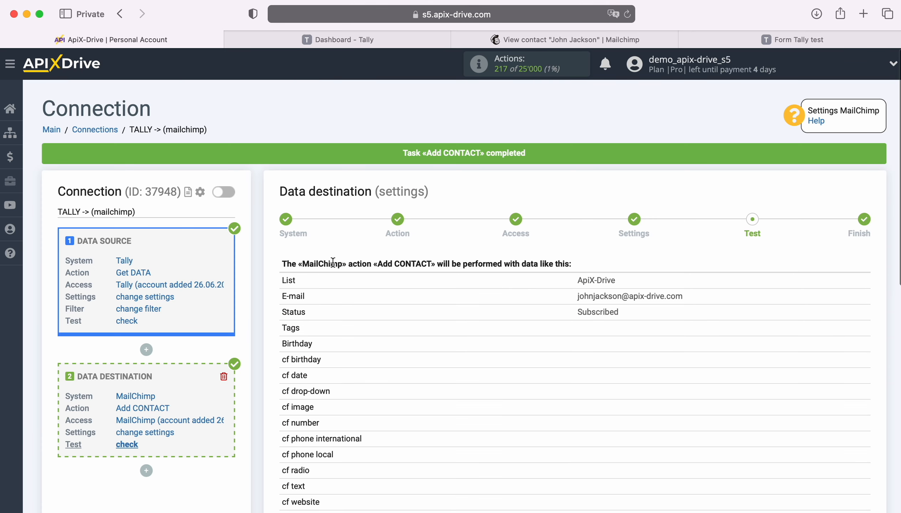
scroll(down, 3)
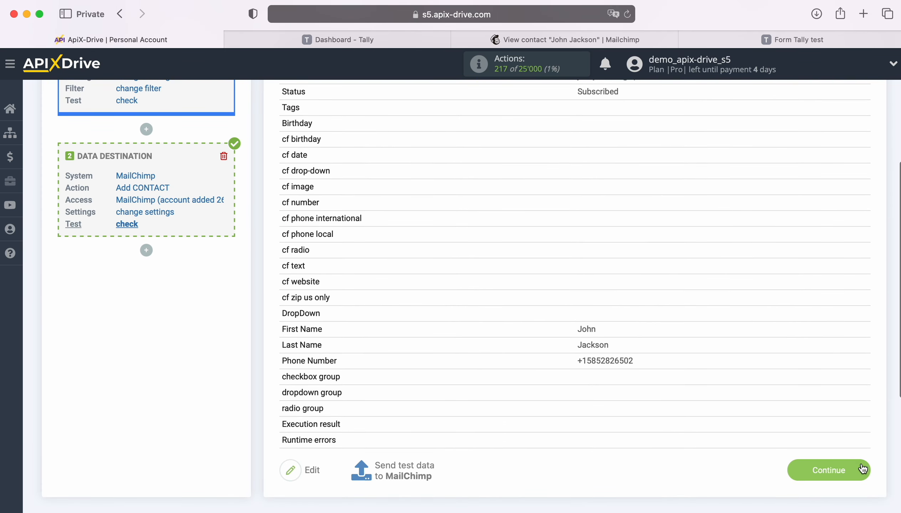
click(828, 470)
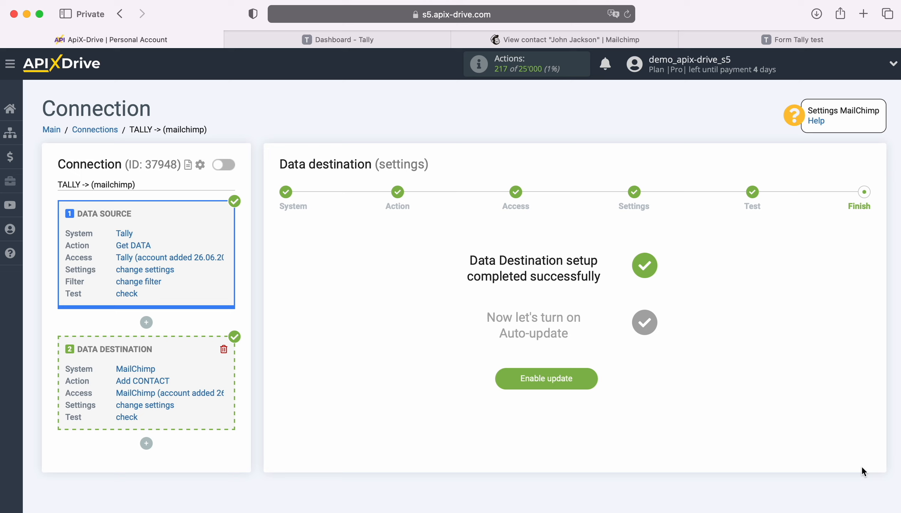
mouse_move(795, 468)
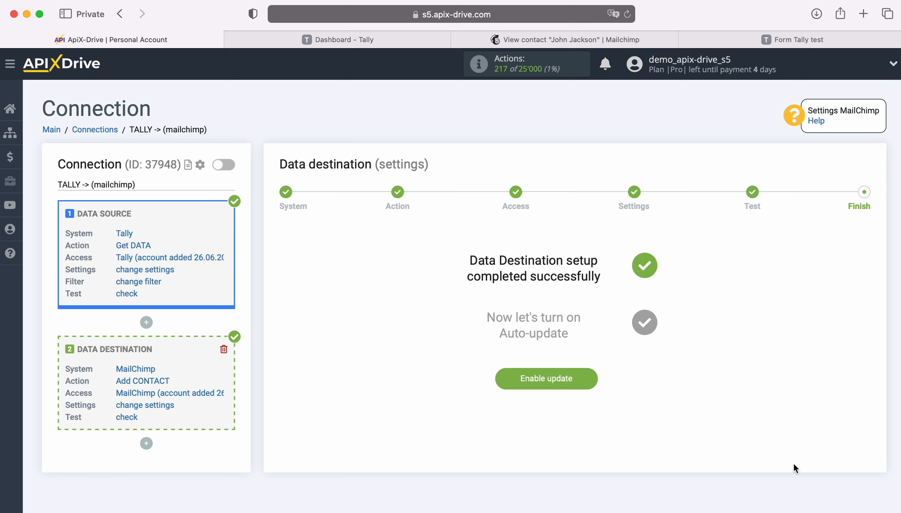
Step: Enable auto-update for the TALLY -> mailchimp connection with a 5-minute update interval
click(545, 378)
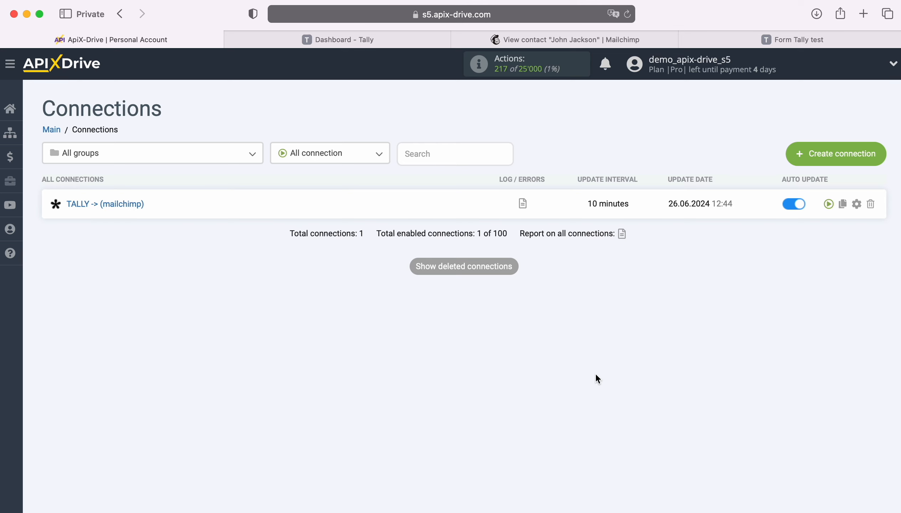
click(856, 203)
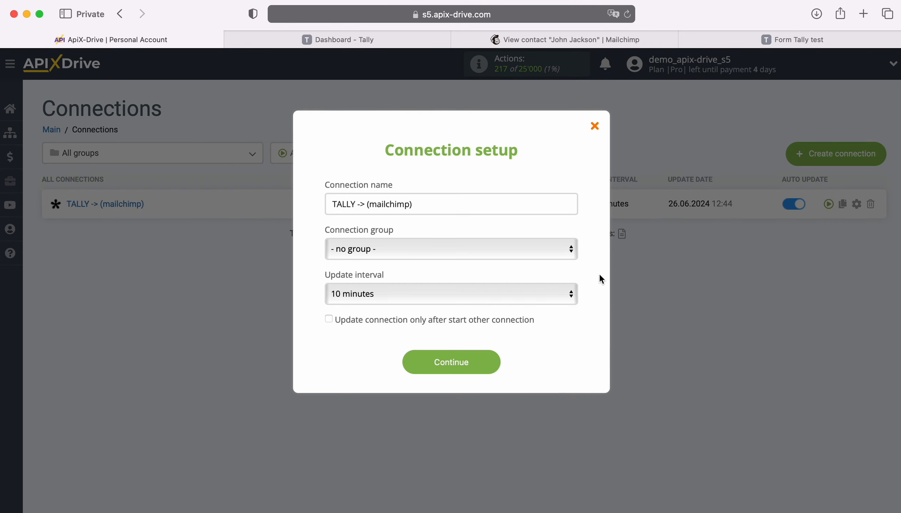
click(451, 294)
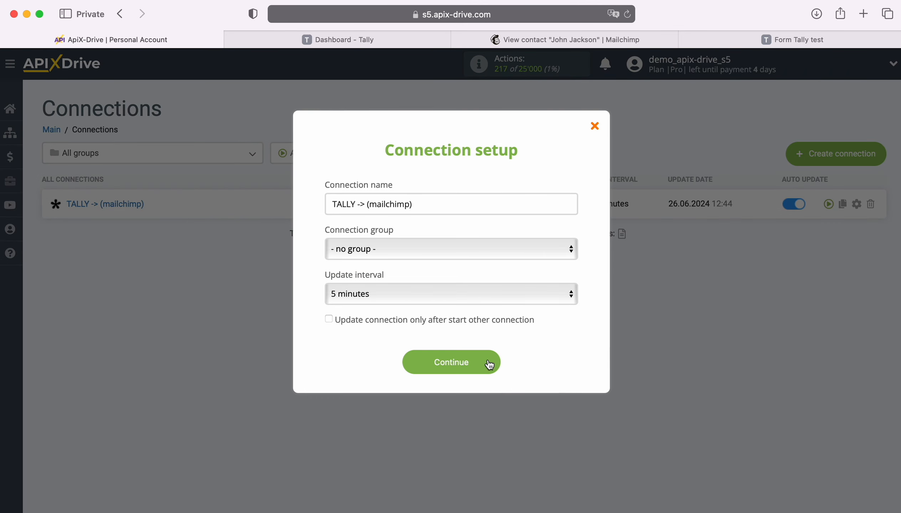
click(451, 362)
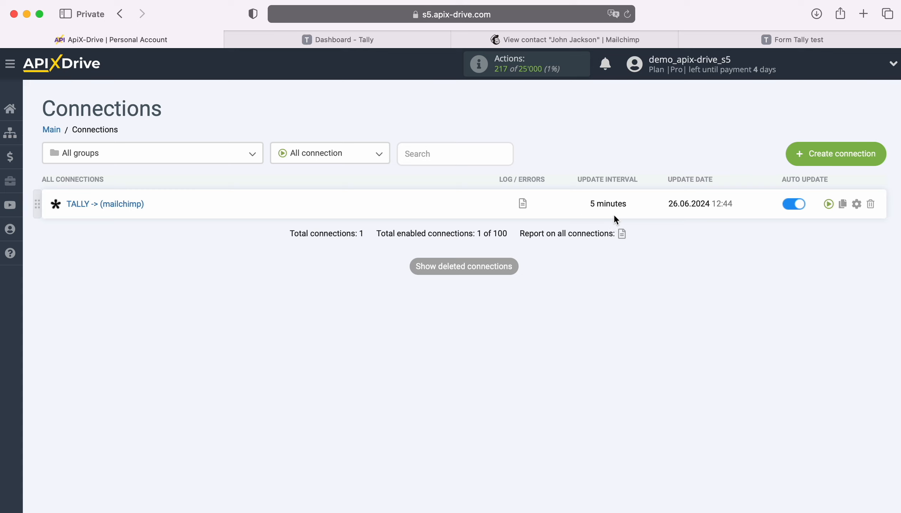
mouse_move(640, 251)
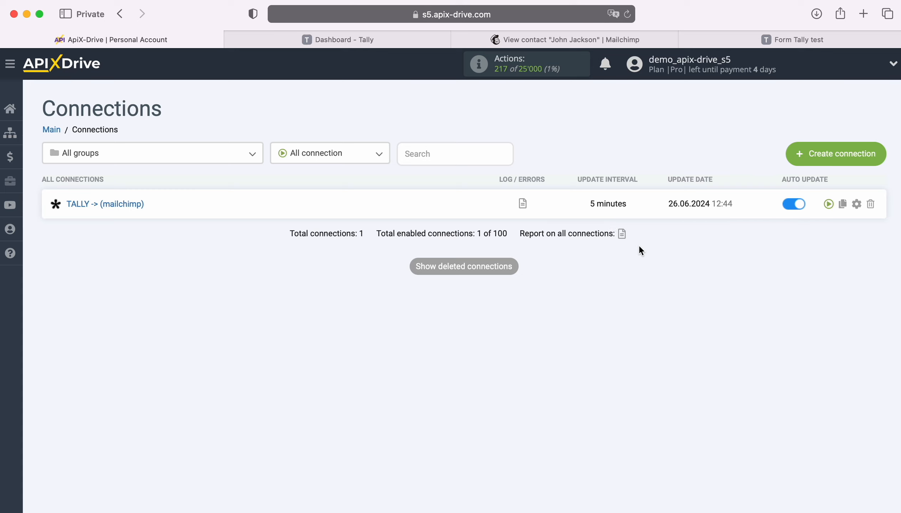